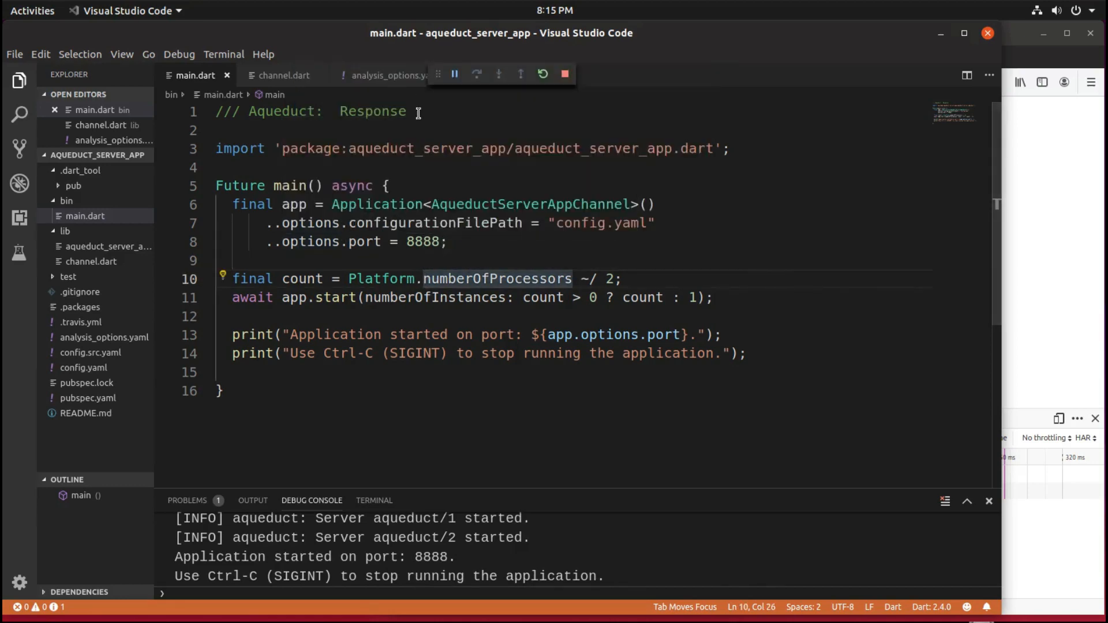
- Switch to the channel.dart tab to view the /contactus route returning Response.ok("Okay")
click(283, 76)
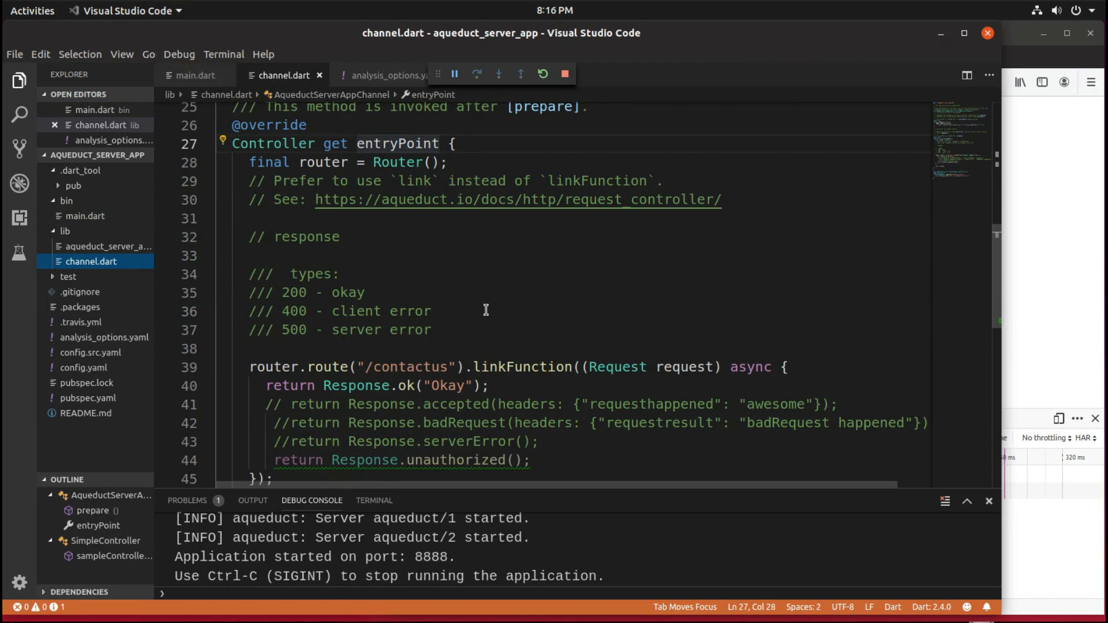
mouse_move(348, 306)
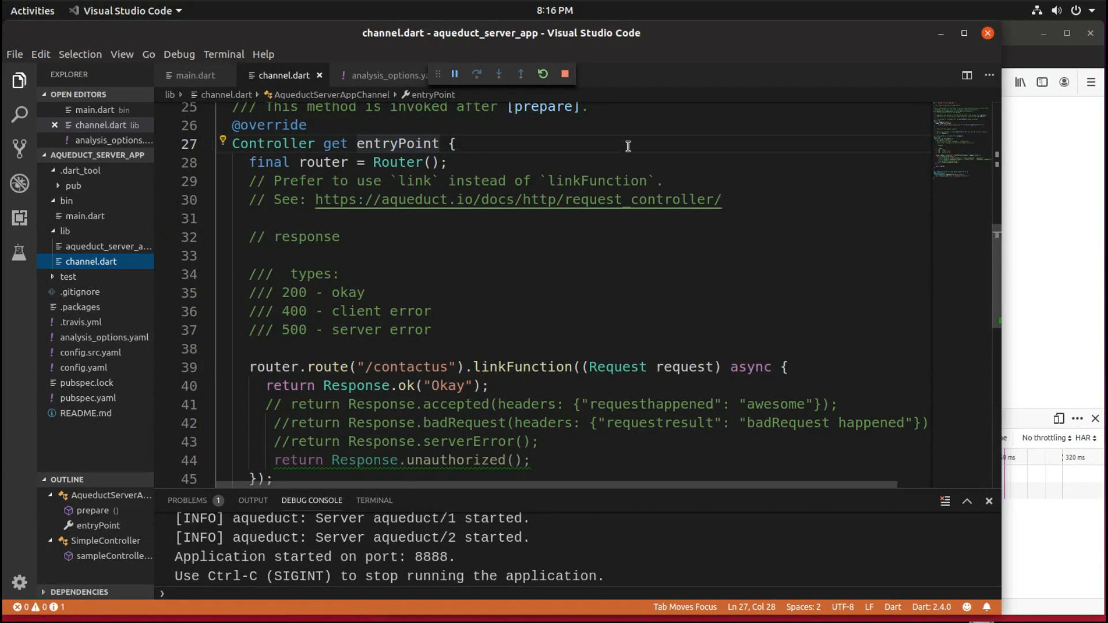
mouse_move(888, 179)
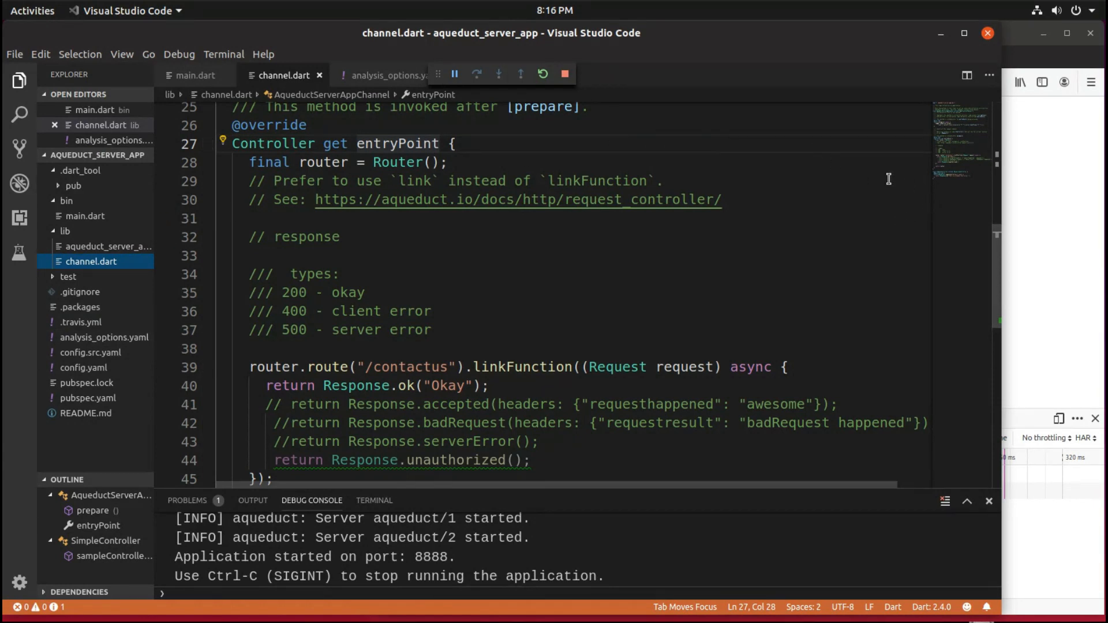
mouse_move(427, 180)
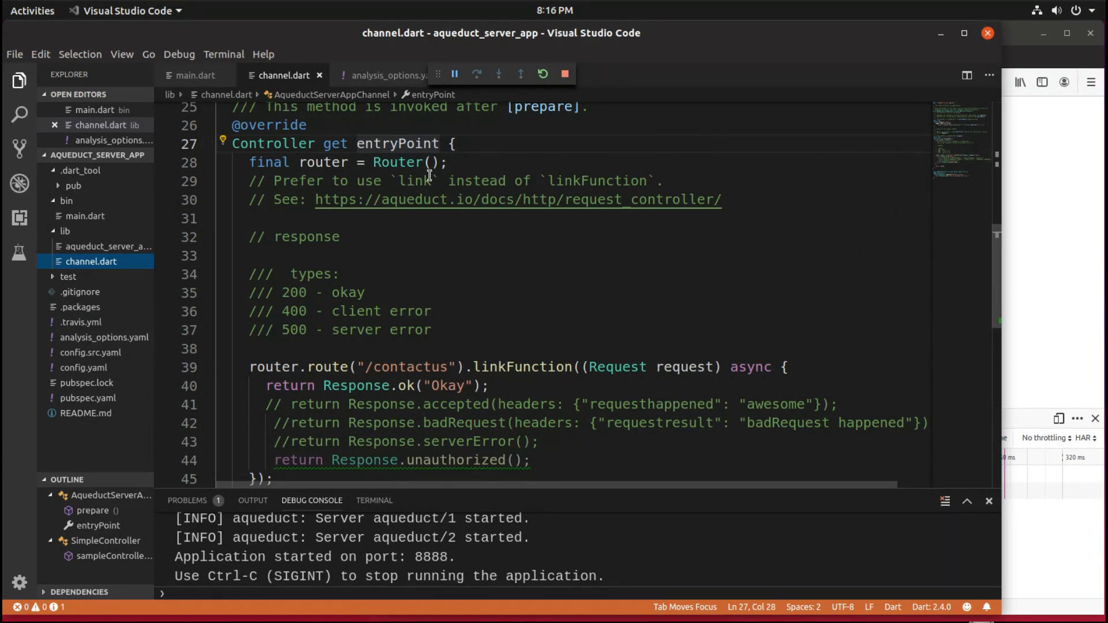
mouse_move(329, 227)
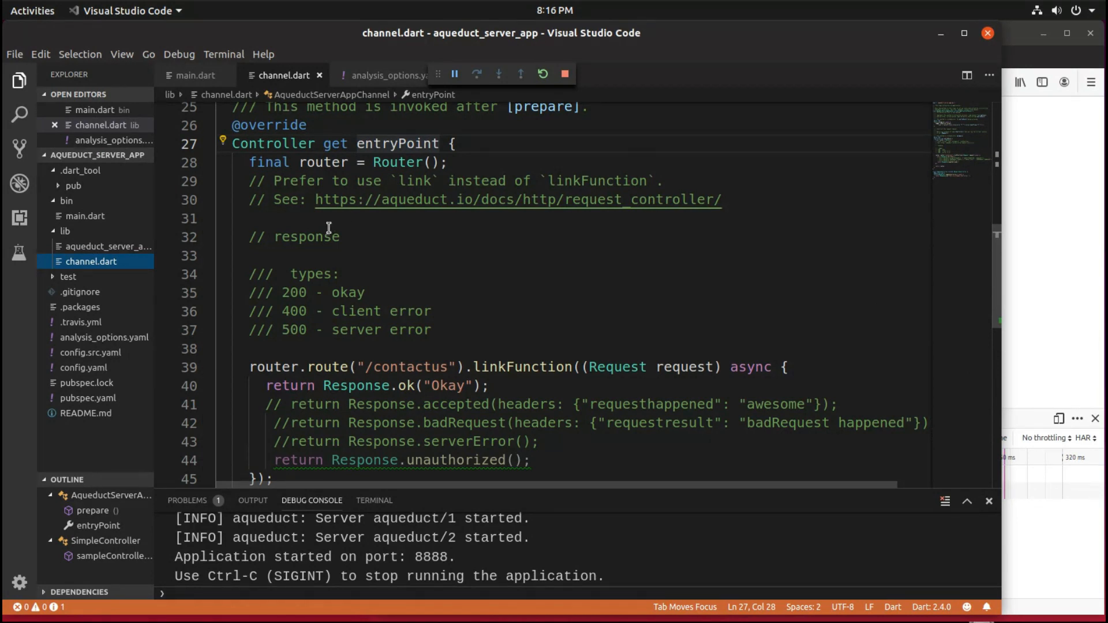
mouse_move(603, 272)
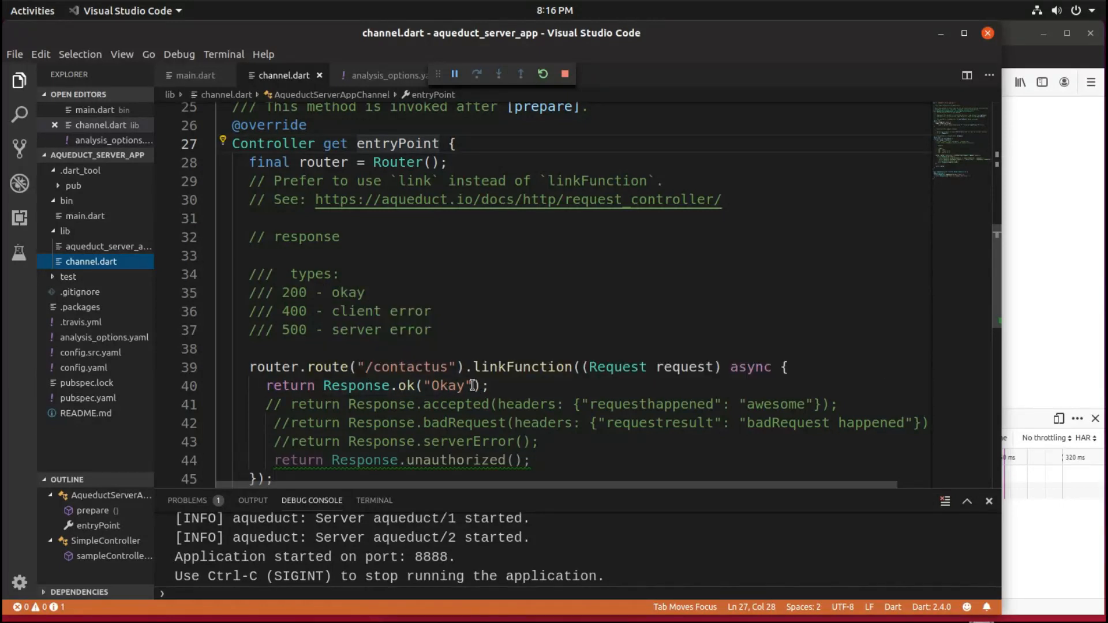
- Change the /contactus response from "Okay" to 1 and re-request the page, getting status 200
double_click(446, 385)
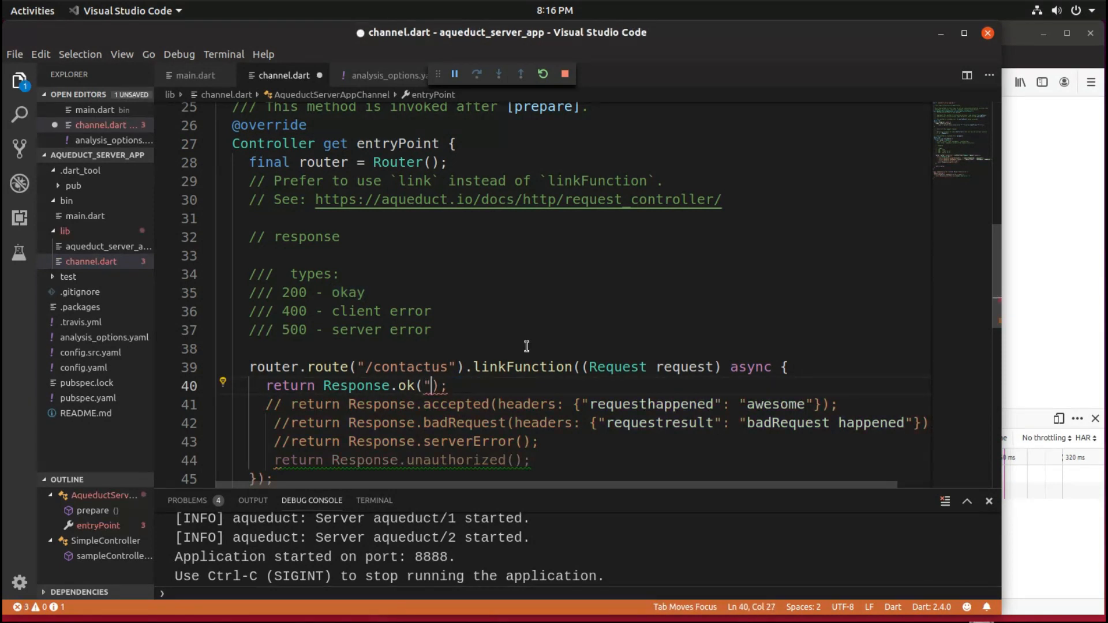
text(1)
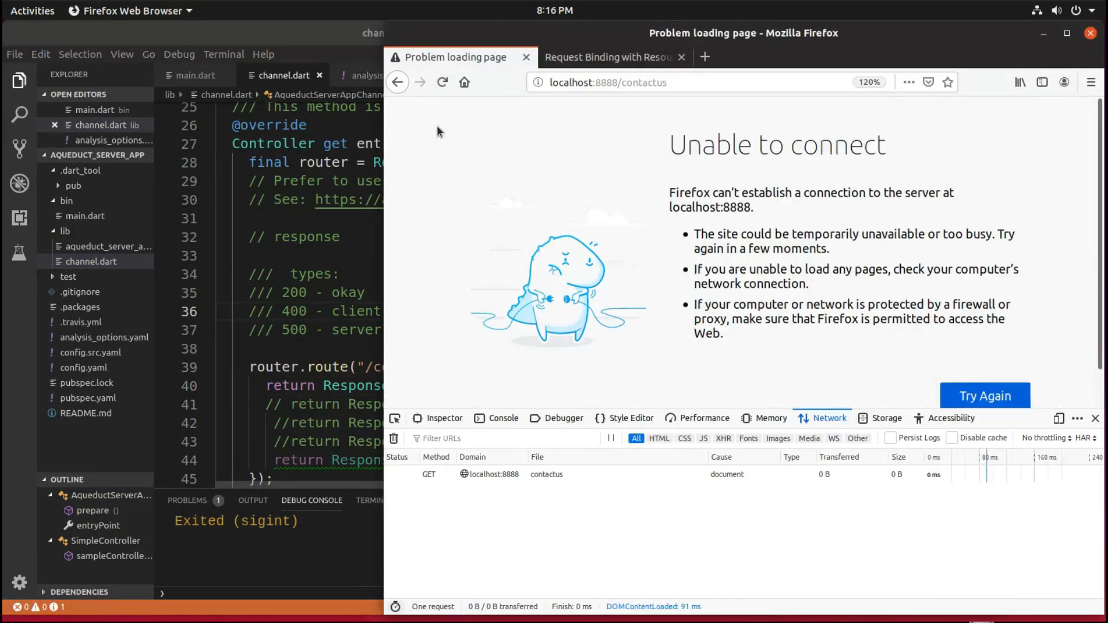
click(443, 82)
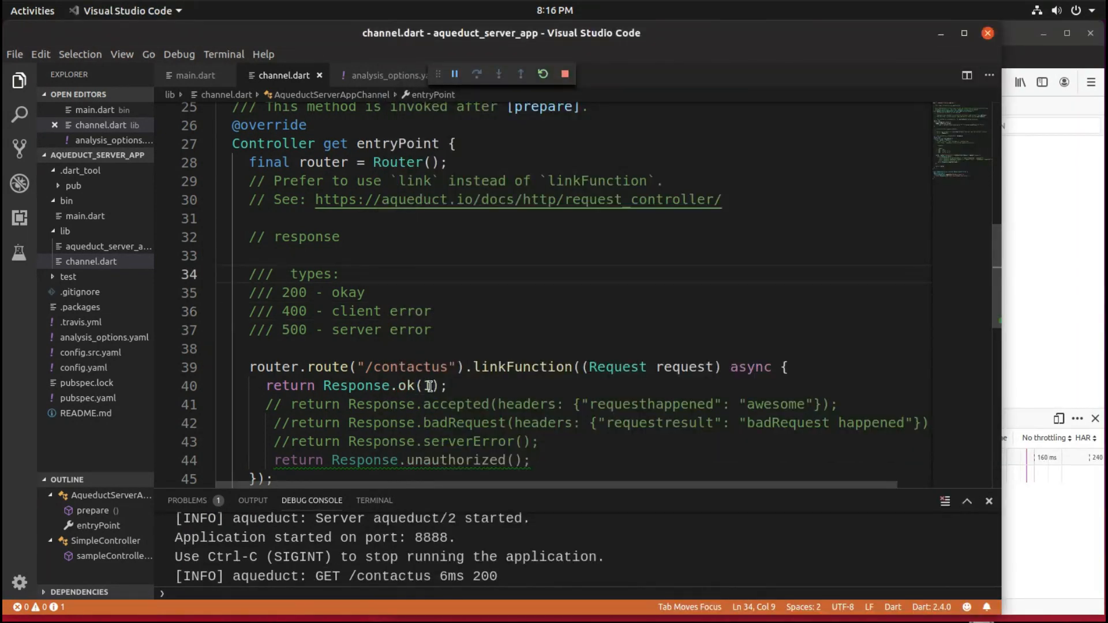
- Comment out return Response.ok(1) on line 40, leaving Response.unauthorized() as the active return
text(1)
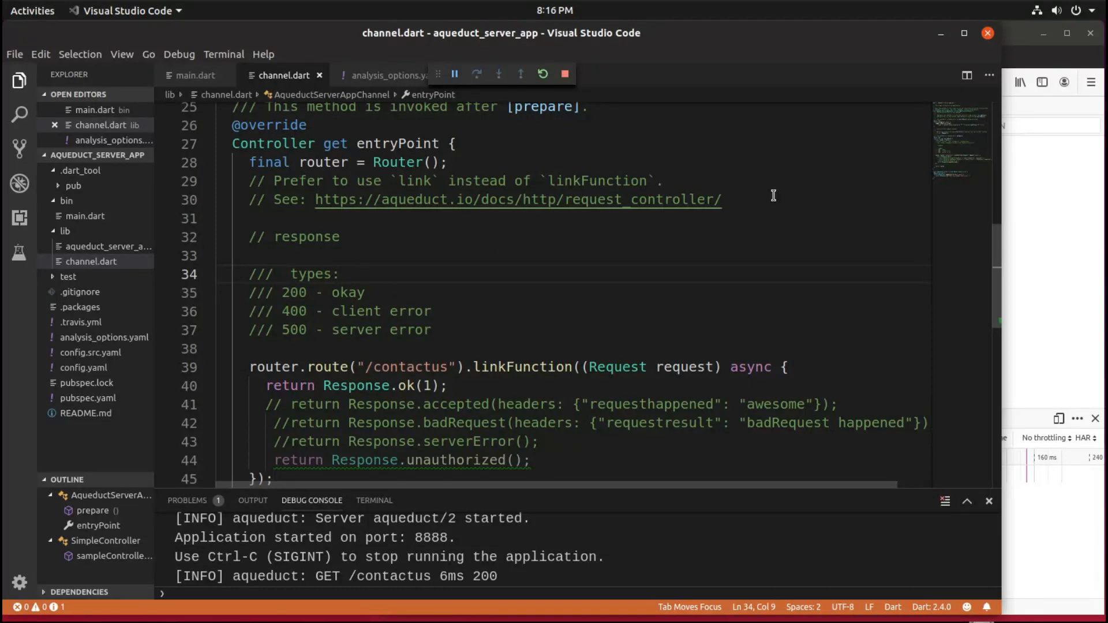
mouse_move(1009, 113)
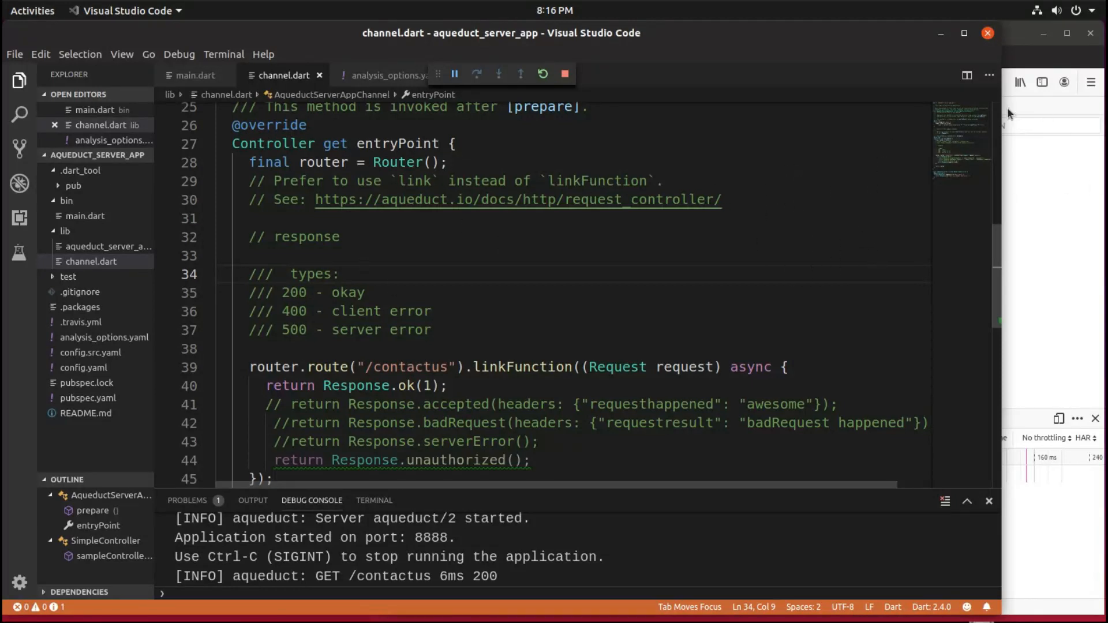
mouse_move(802, 242)
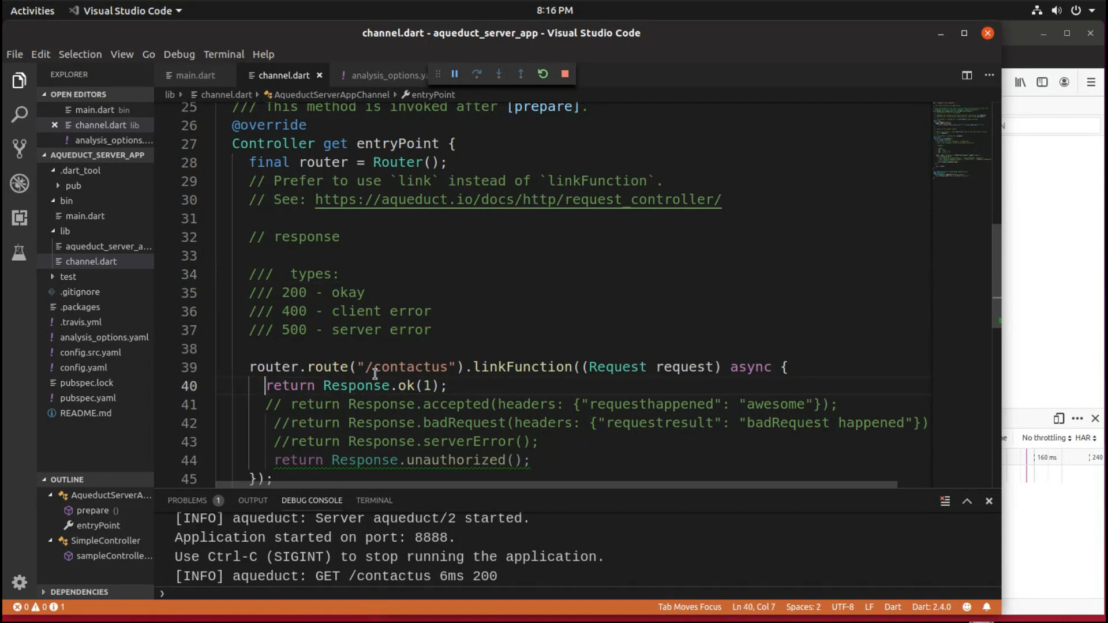
mouse_move(438, 356)
text(// )
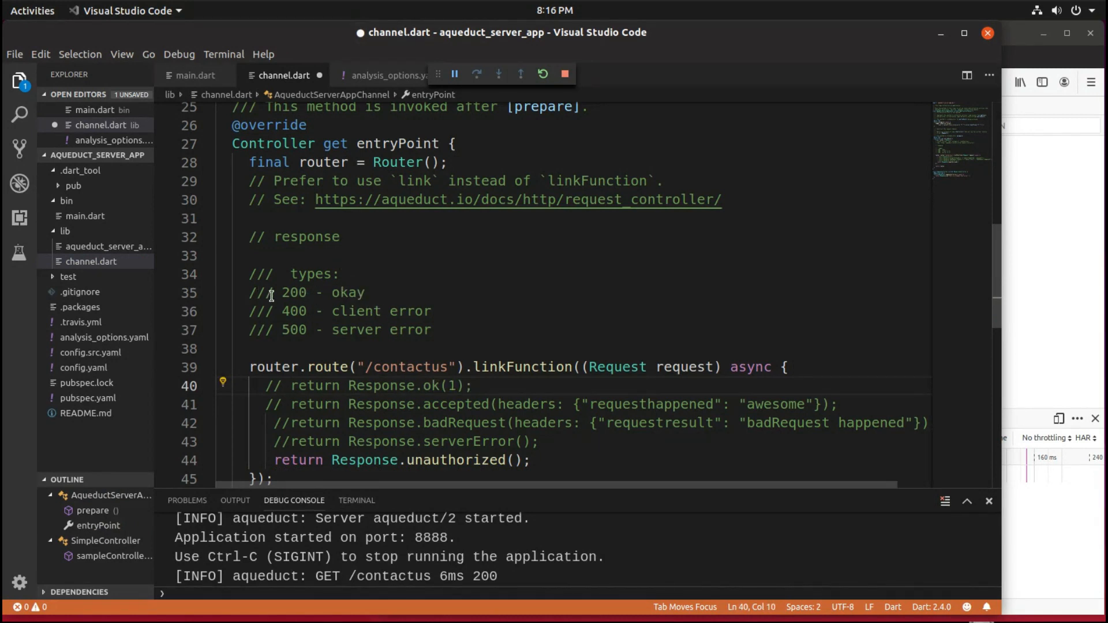
mouse_move(265, 308)
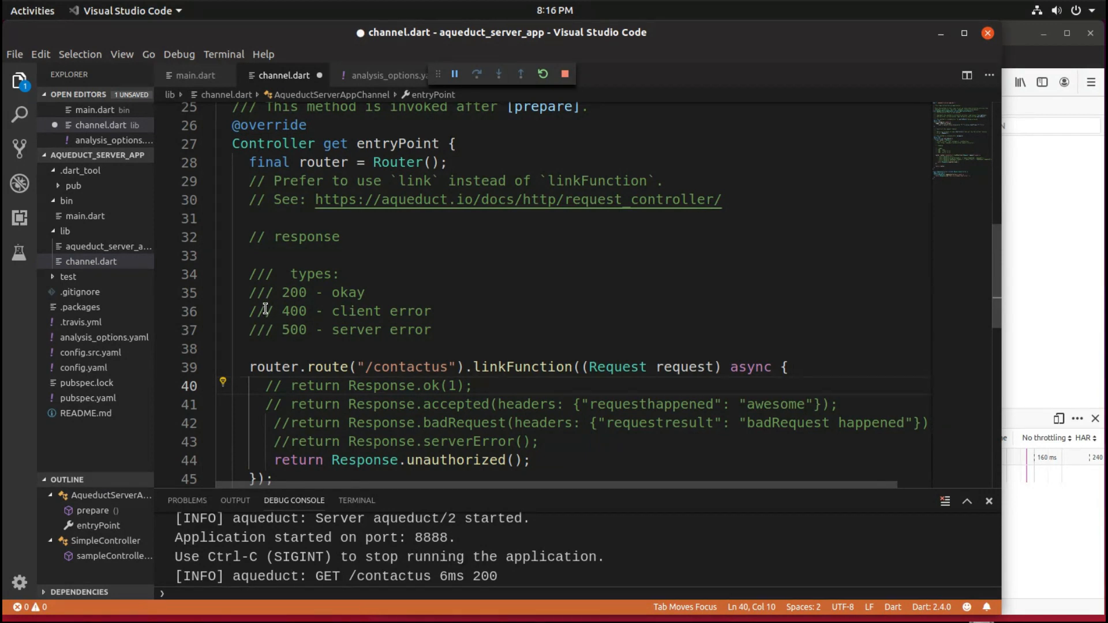
mouse_move(407, 327)
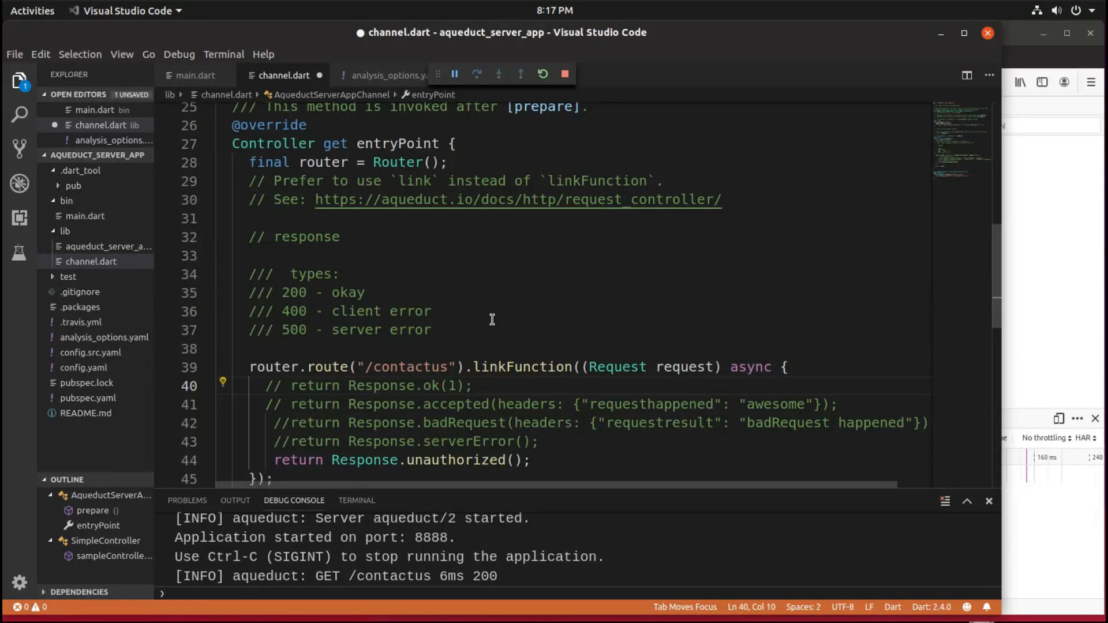
mouse_move(272, 288)
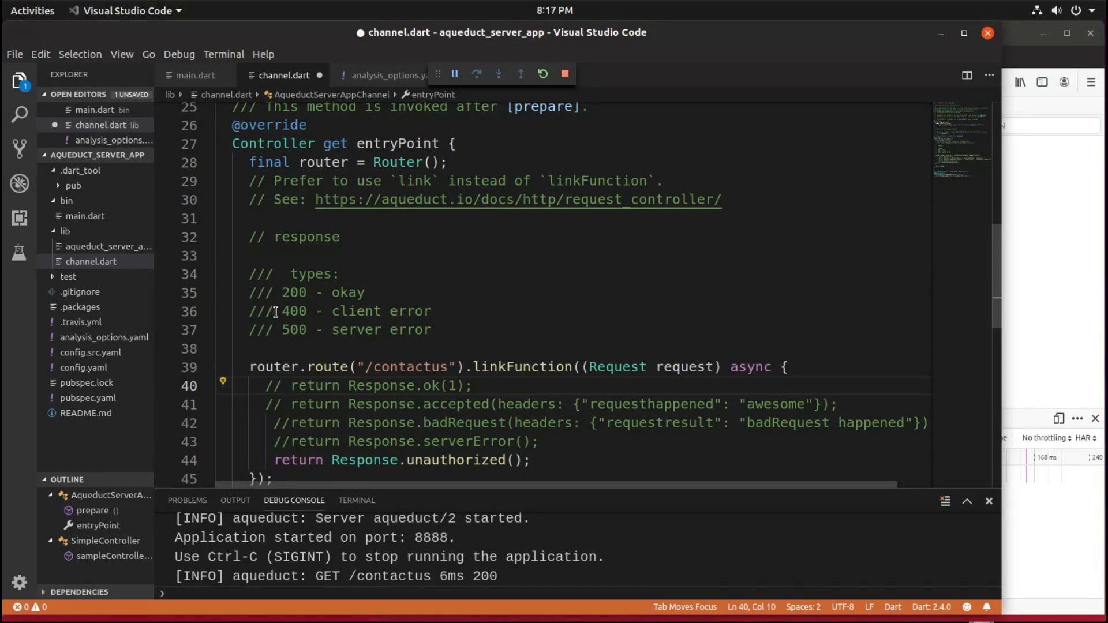
click(276, 311)
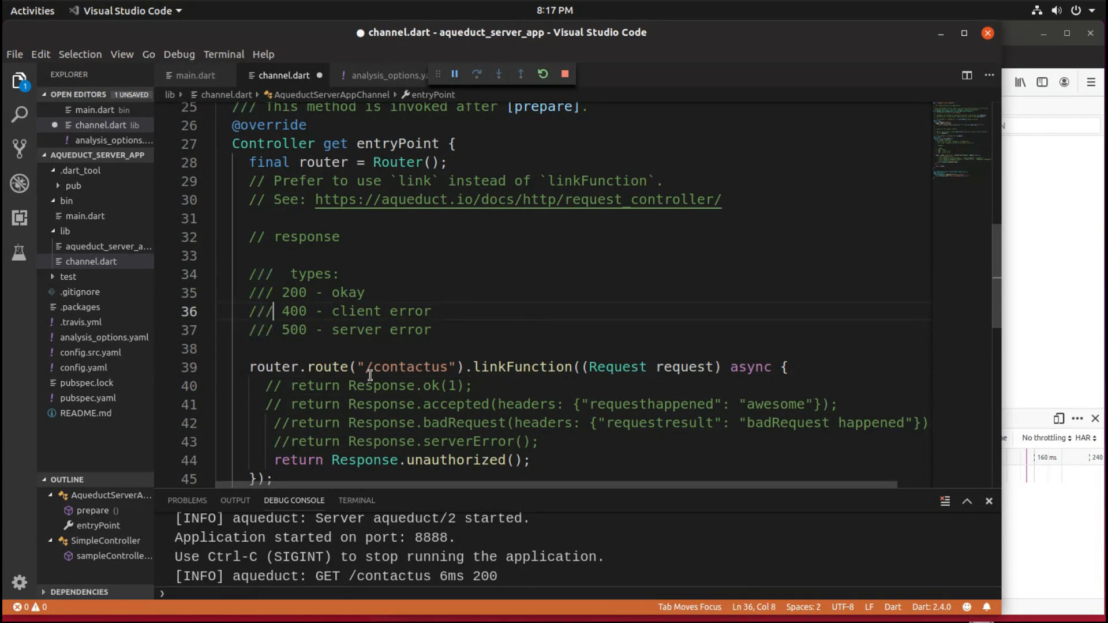
mouse_move(466, 334)
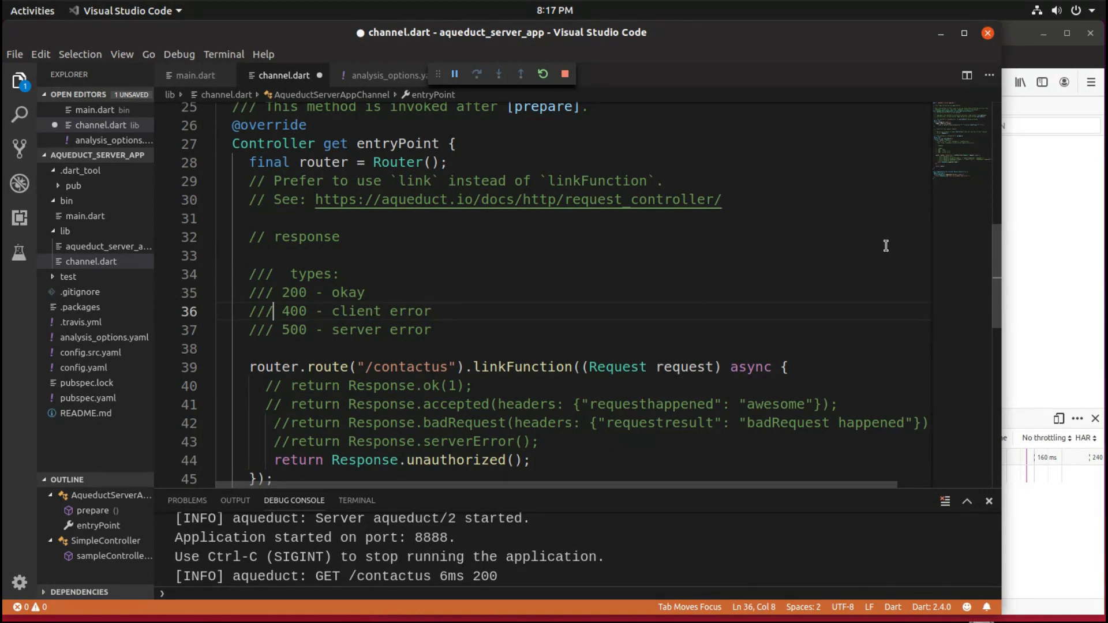
mouse_move(868, 235)
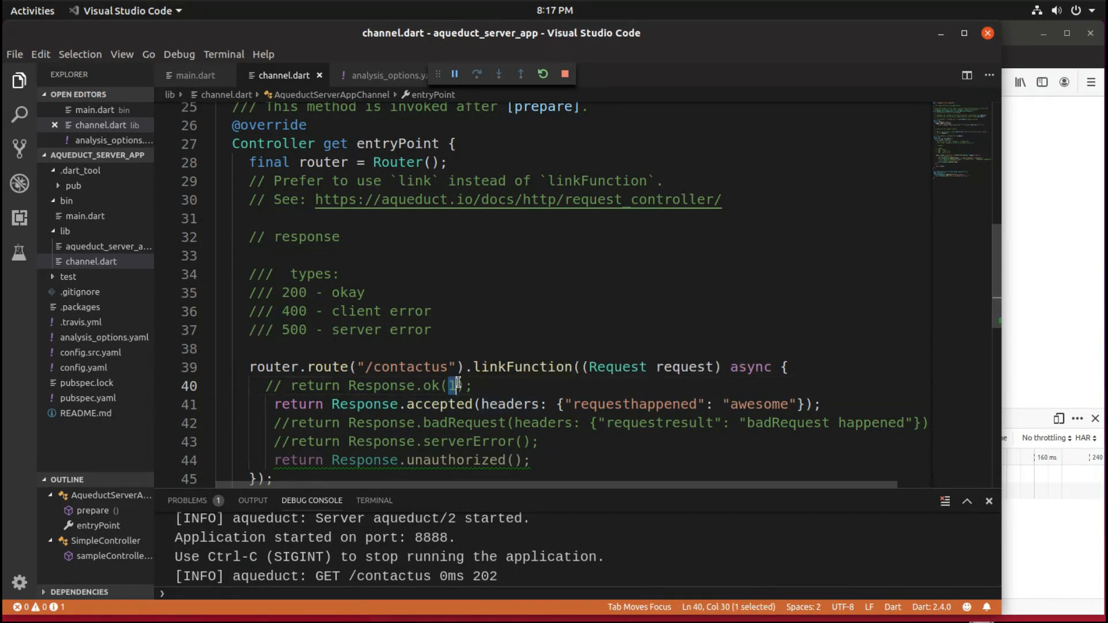
mouse_move(501, 199)
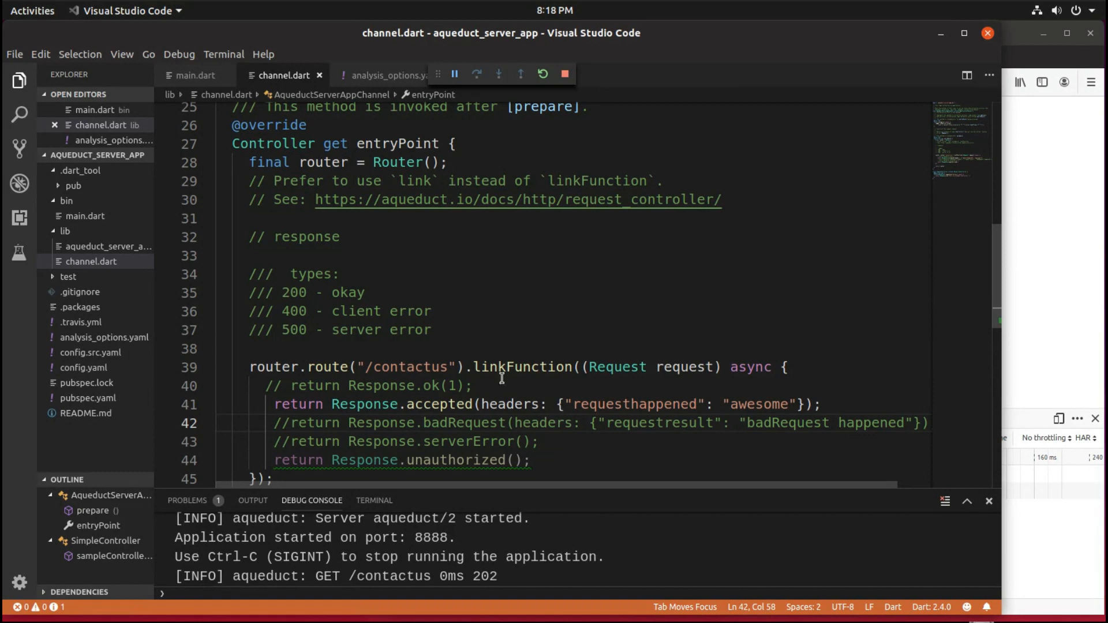
mouse_move(550, 404)
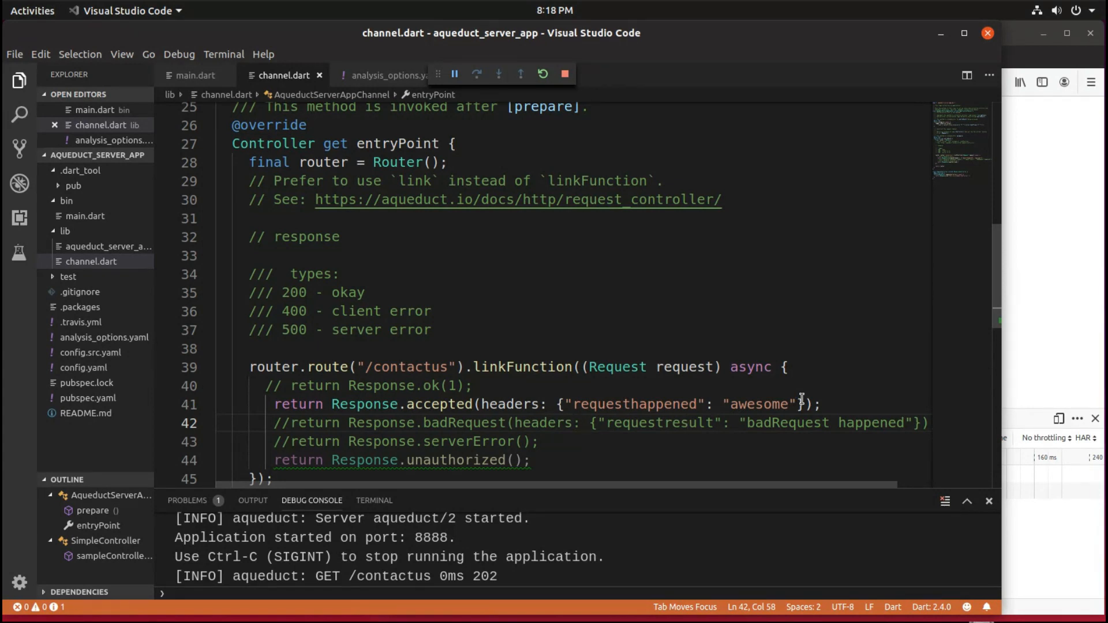
mouse_move(611, 410)
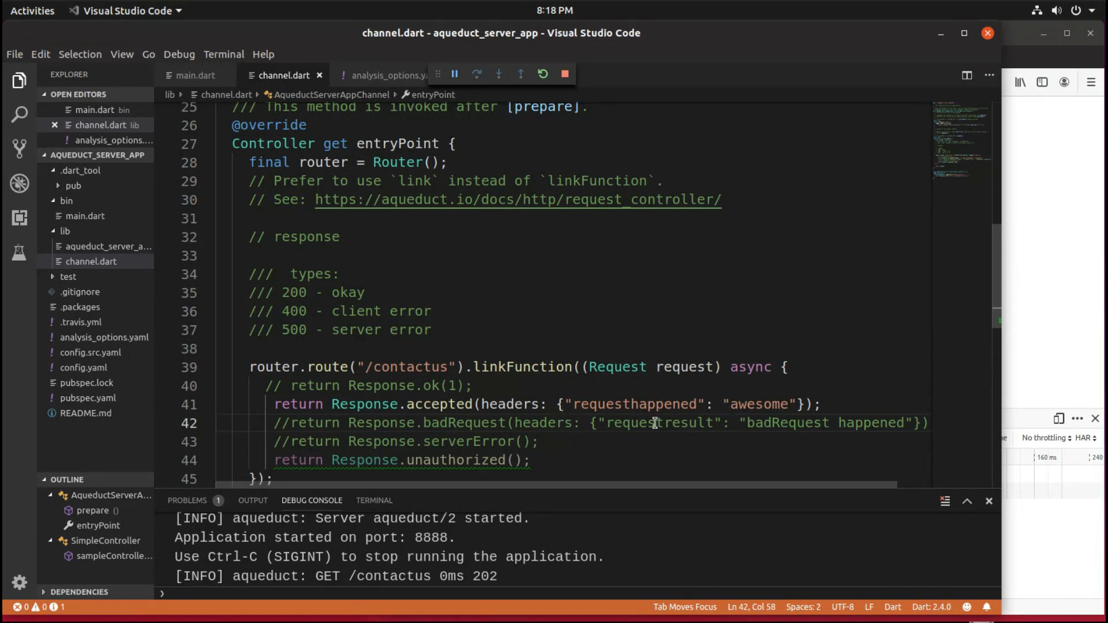
mouse_move(816, 402)
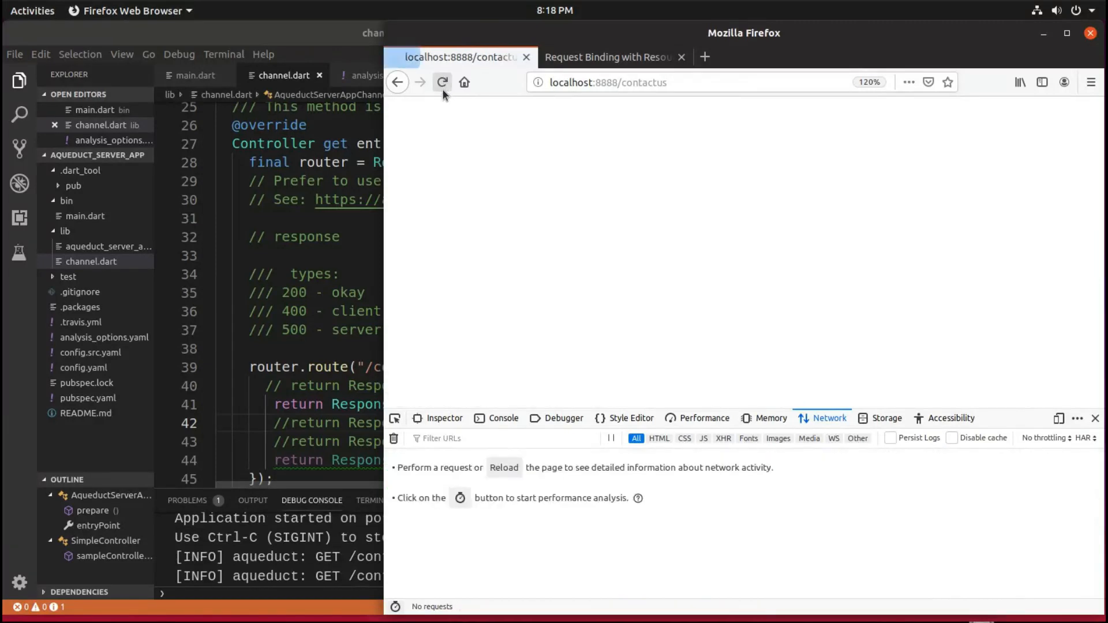
- Reload /contactus and inspect its Network headers: 202 Accepted with requesthappened: awesome
click(1090, 82)
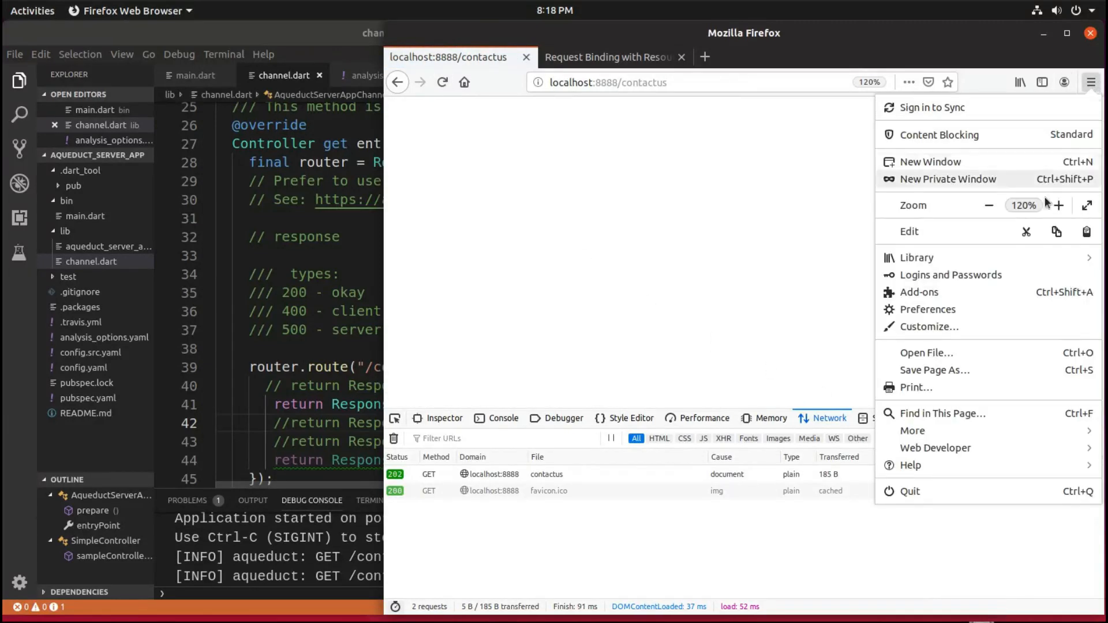
click(934, 447)
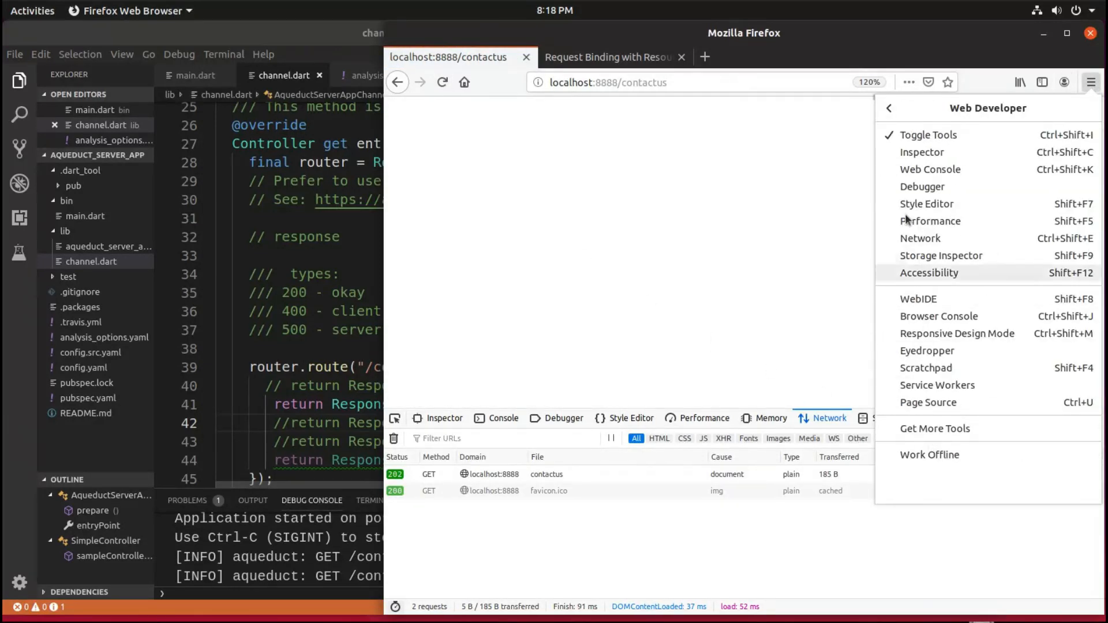
click(502, 418)
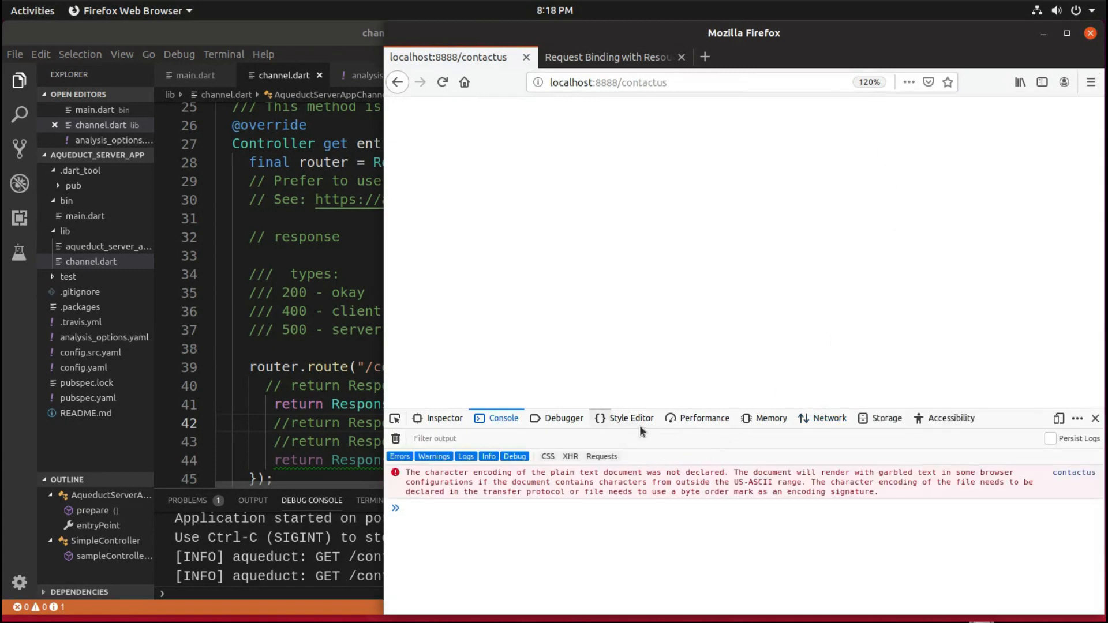
mouse_move(828, 417)
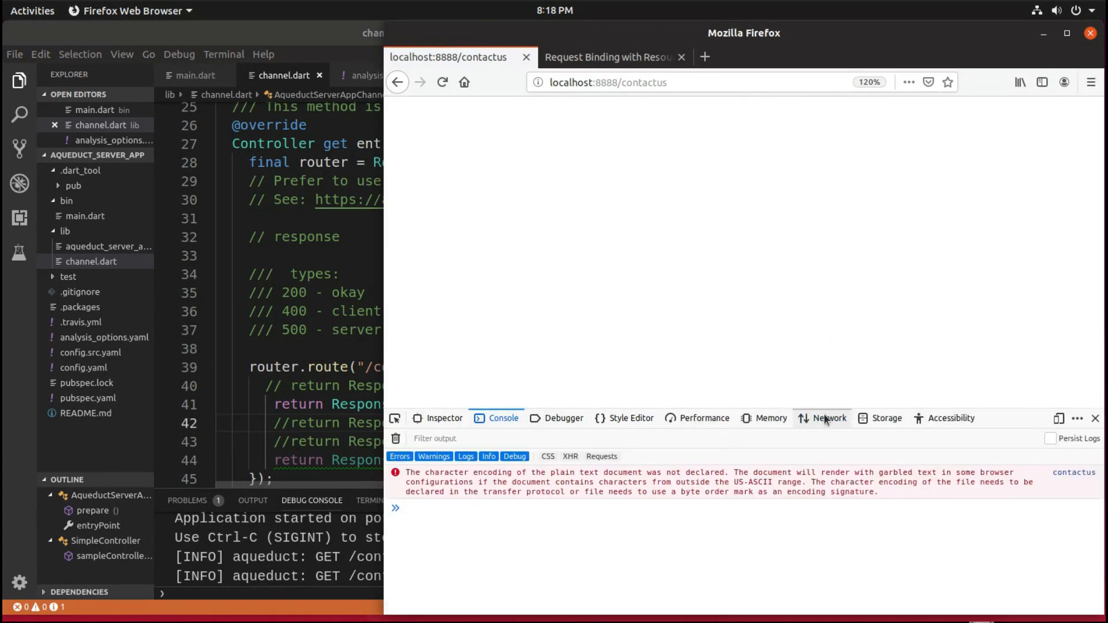
click(828, 418)
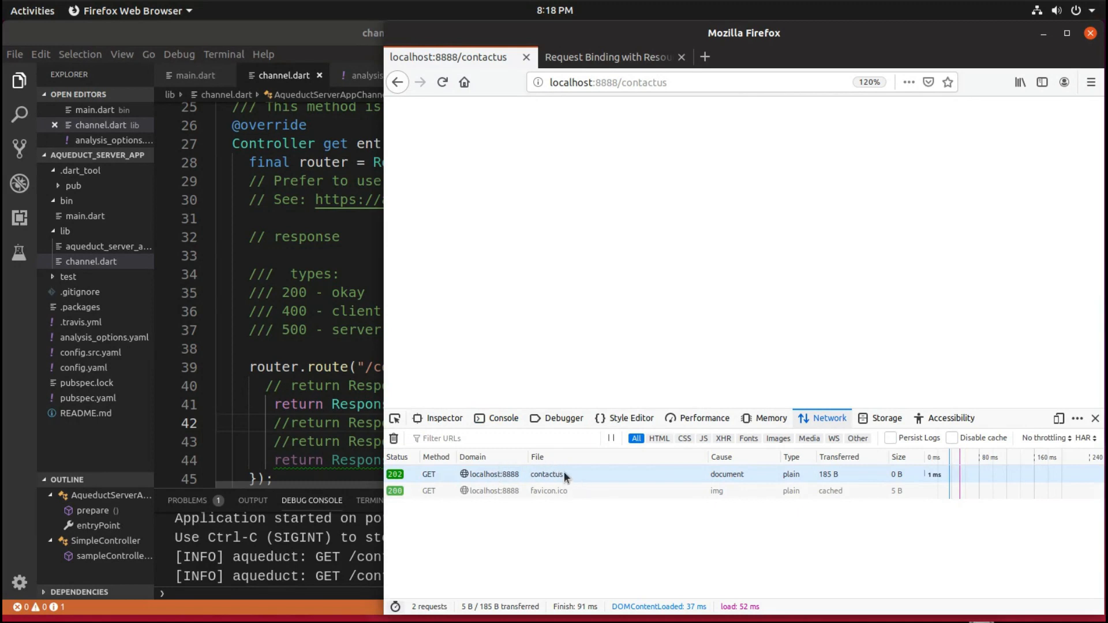
click(547, 474)
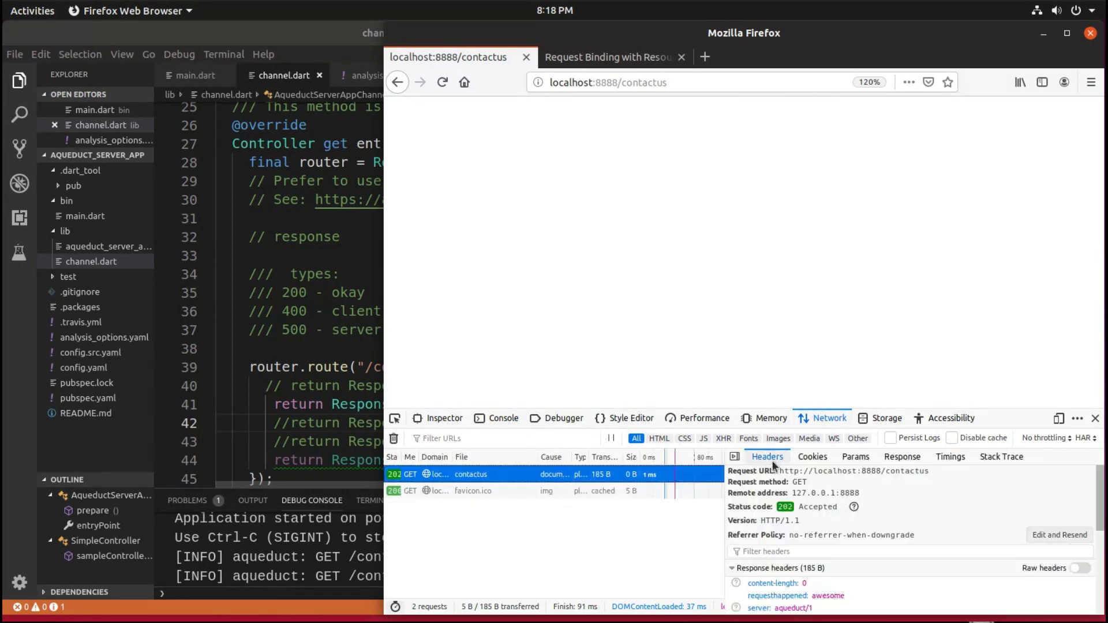
scroll(down, 3)
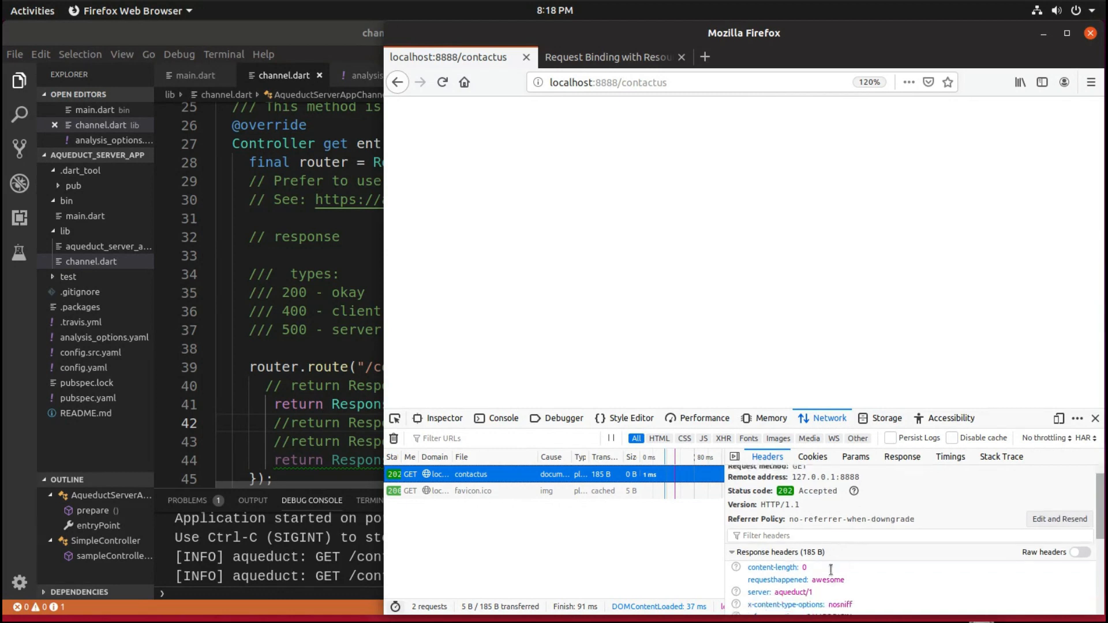
scroll(down, 3)
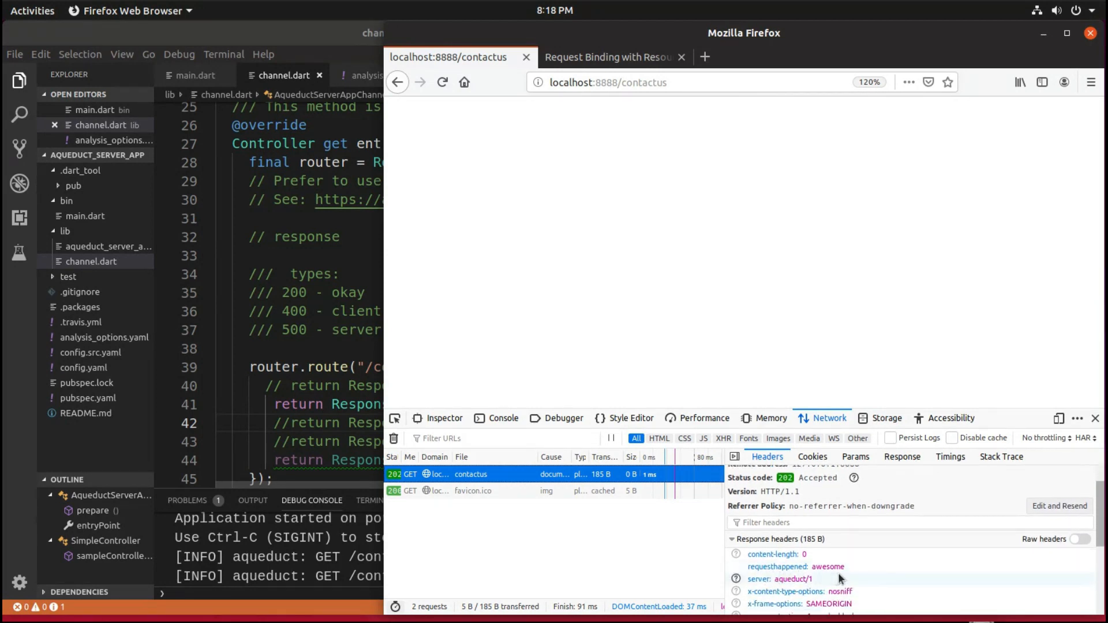
mouse_move(853, 573)
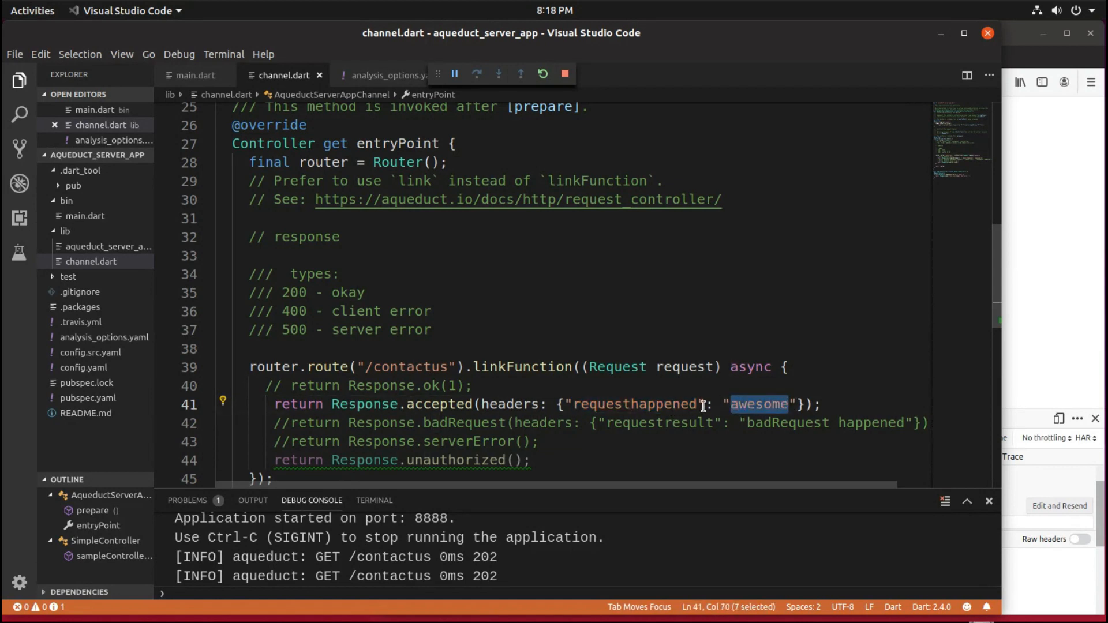
- Swap the accepted return for Response.badRequest and restart the server, which logs a 400
double_click(629, 403)
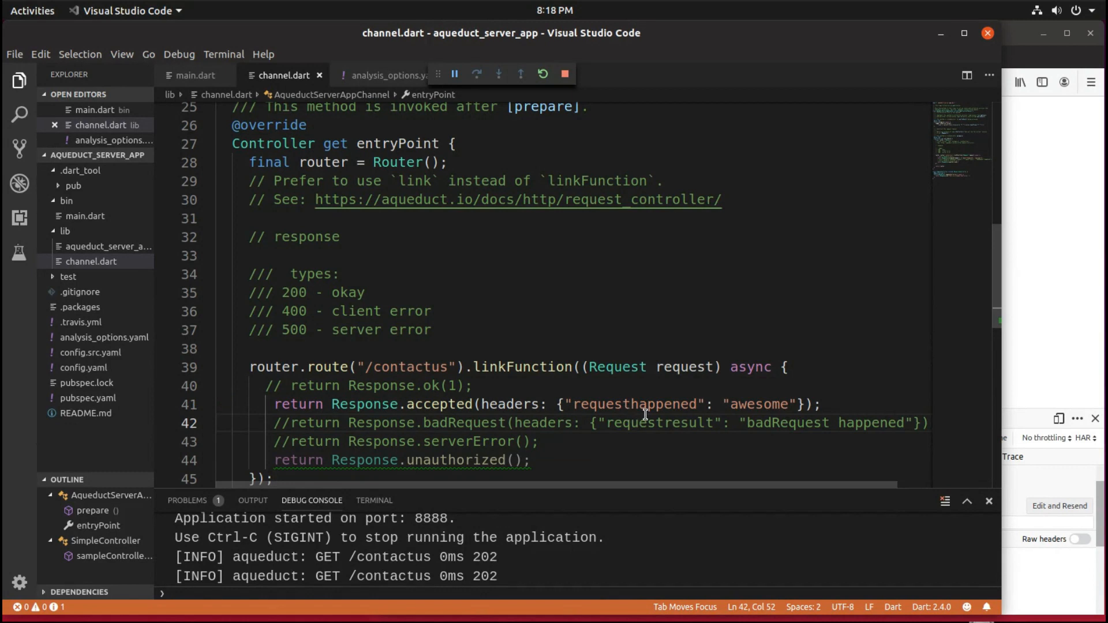
click(274, 404)
text(// )
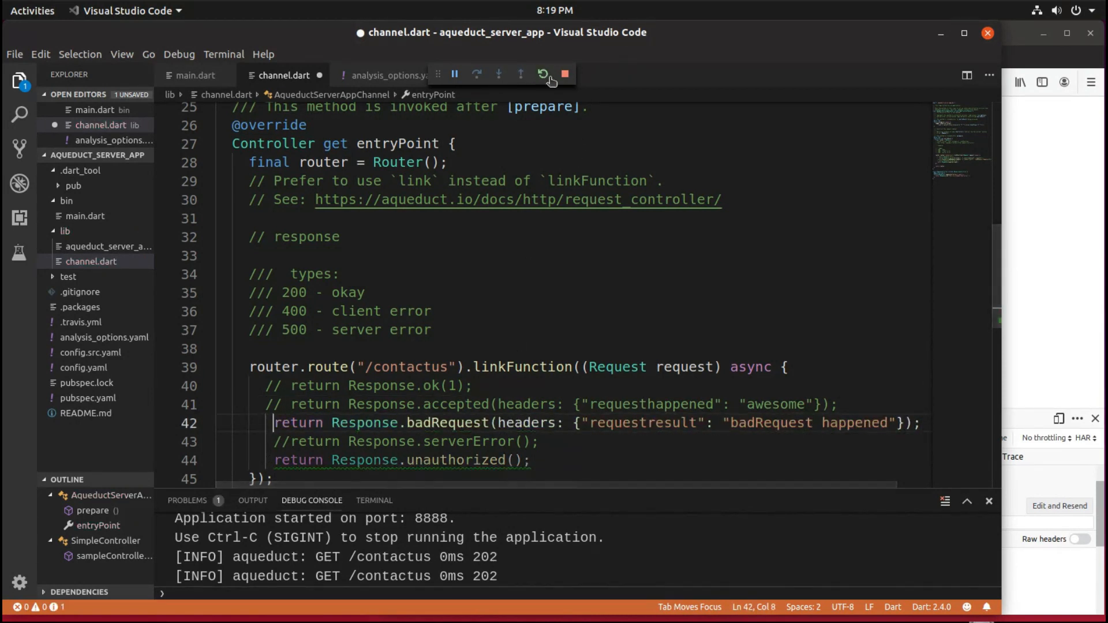
click(565, 74)
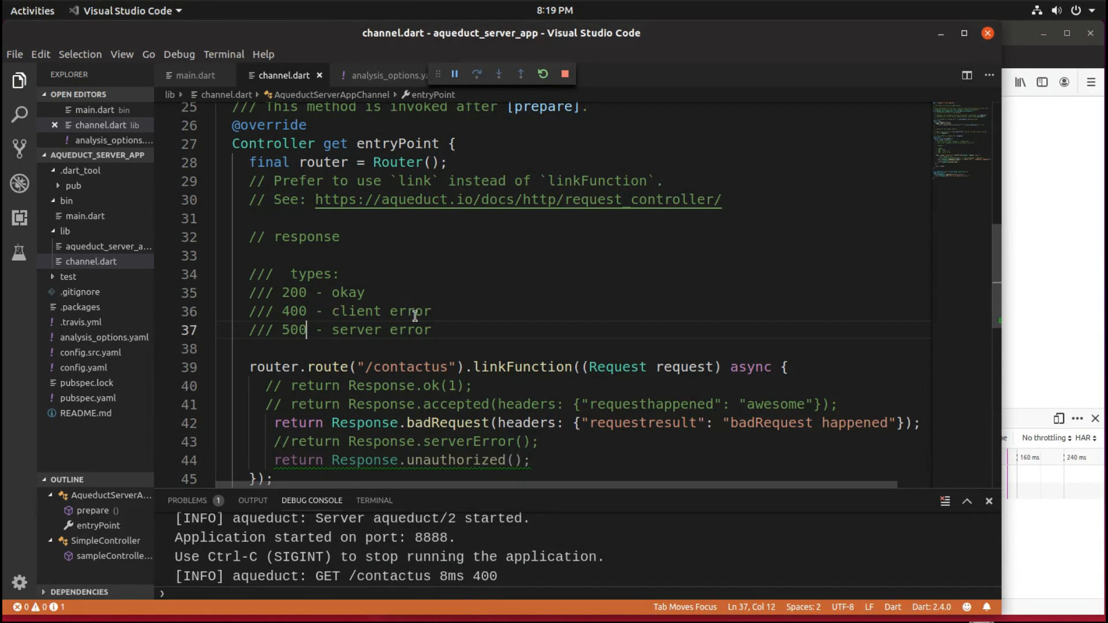
drag(422, 403, 422, 423)
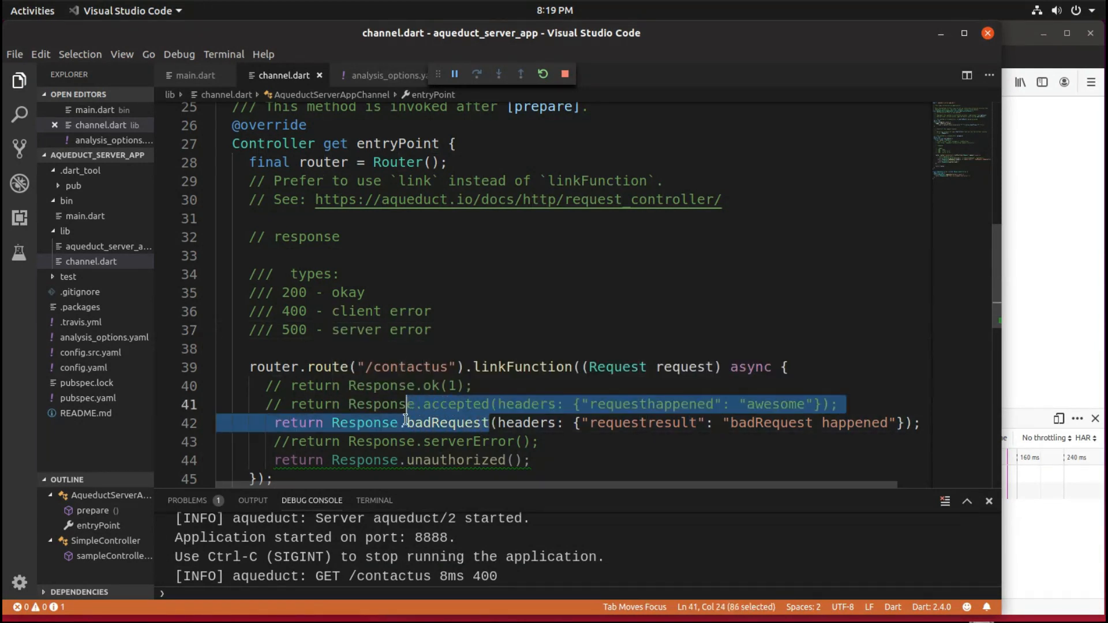
double_click(446, 422)
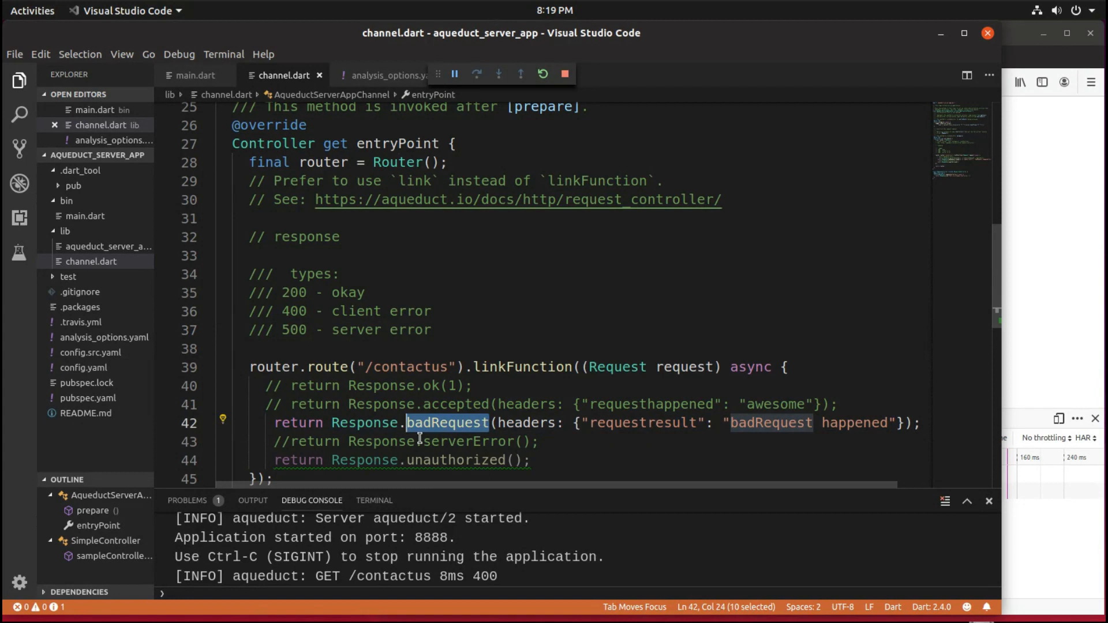
mouse_move(613, 454)
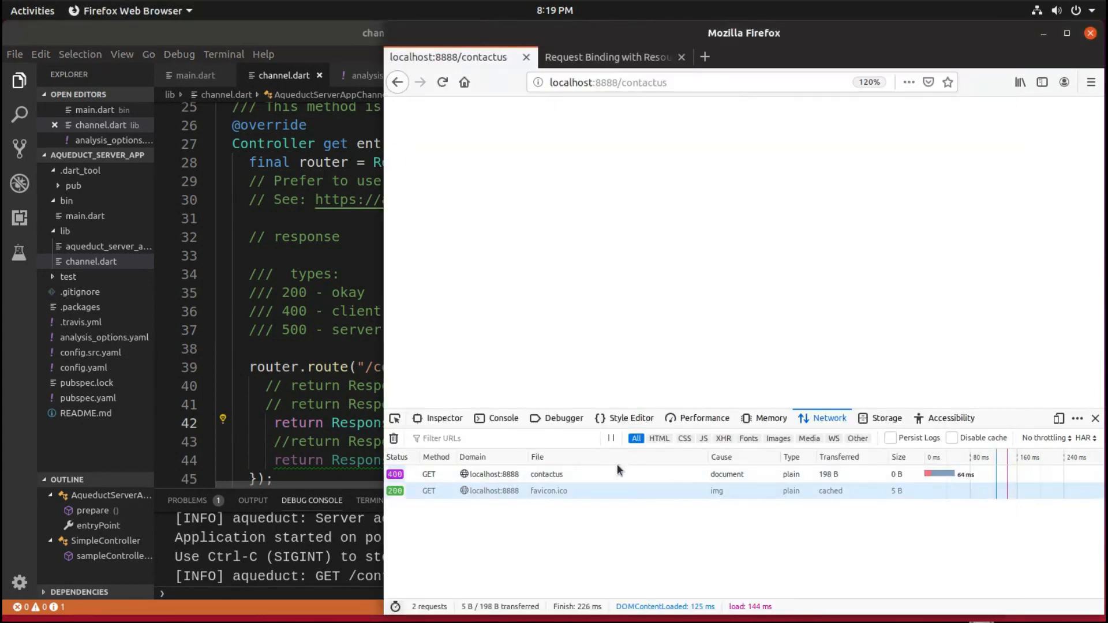
- Check the contactus request headers: 400 Bad Request with requestresult: badRequest happened
click(547, 474)
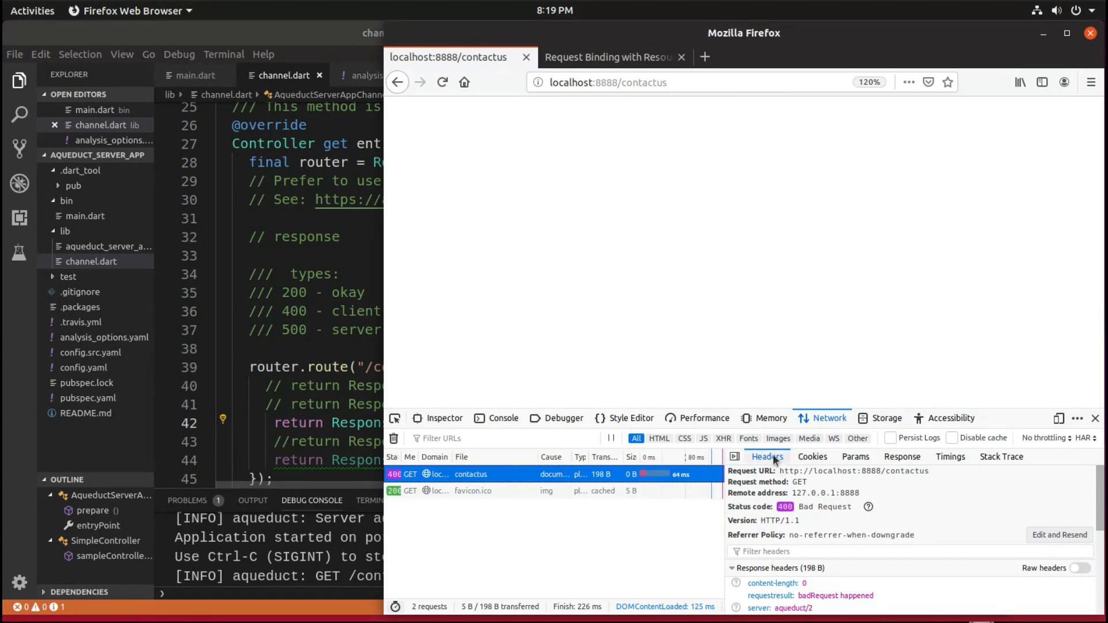
scroll(down, 3)
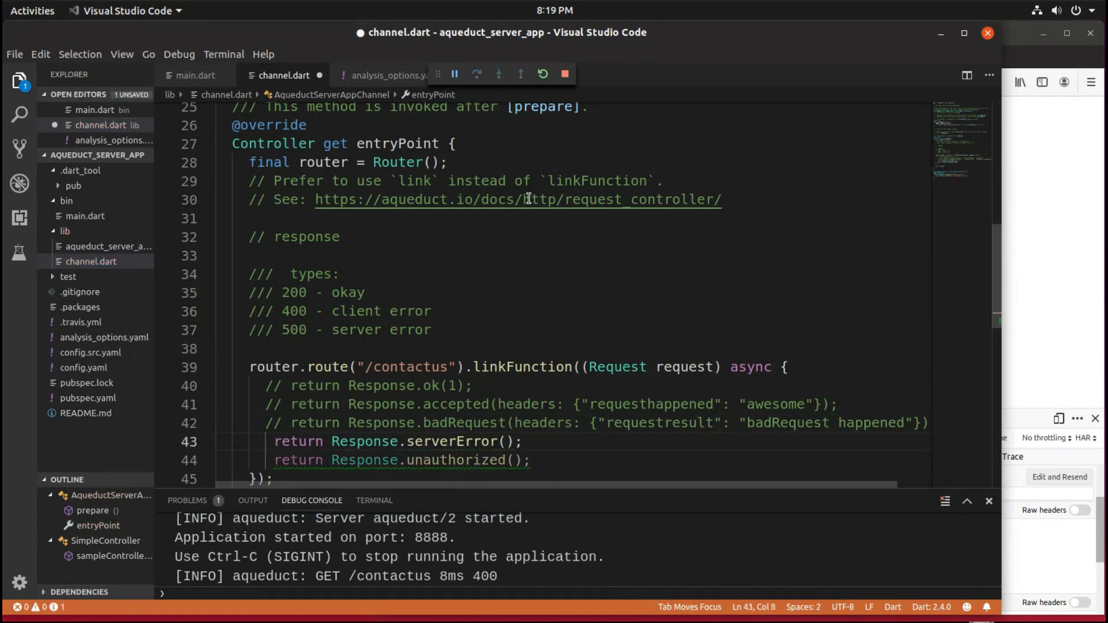
- Restart the server twice, logging 500 for serverError, then 401 for the unauthorized return
click(564, 73)
text(// )
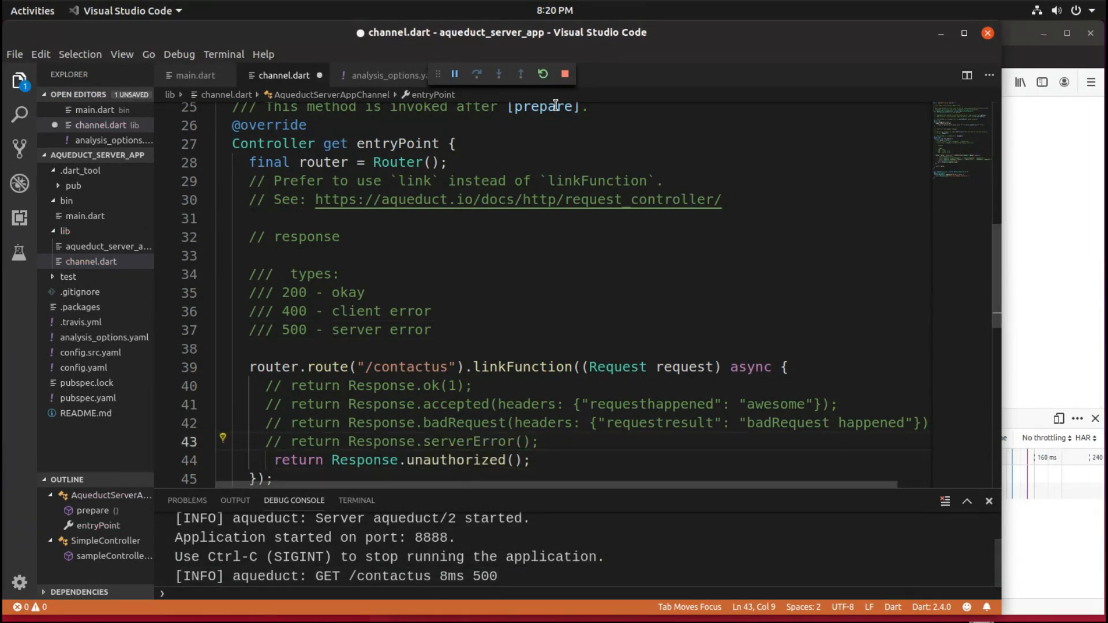
click(564, 73)
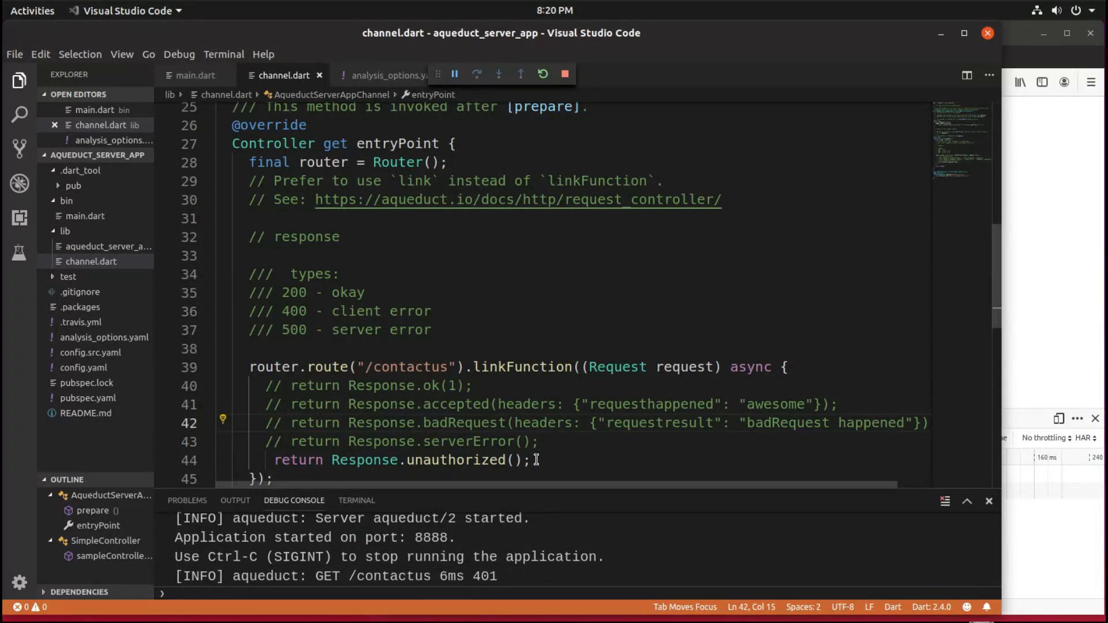
drag(405, 460, 531, 459)
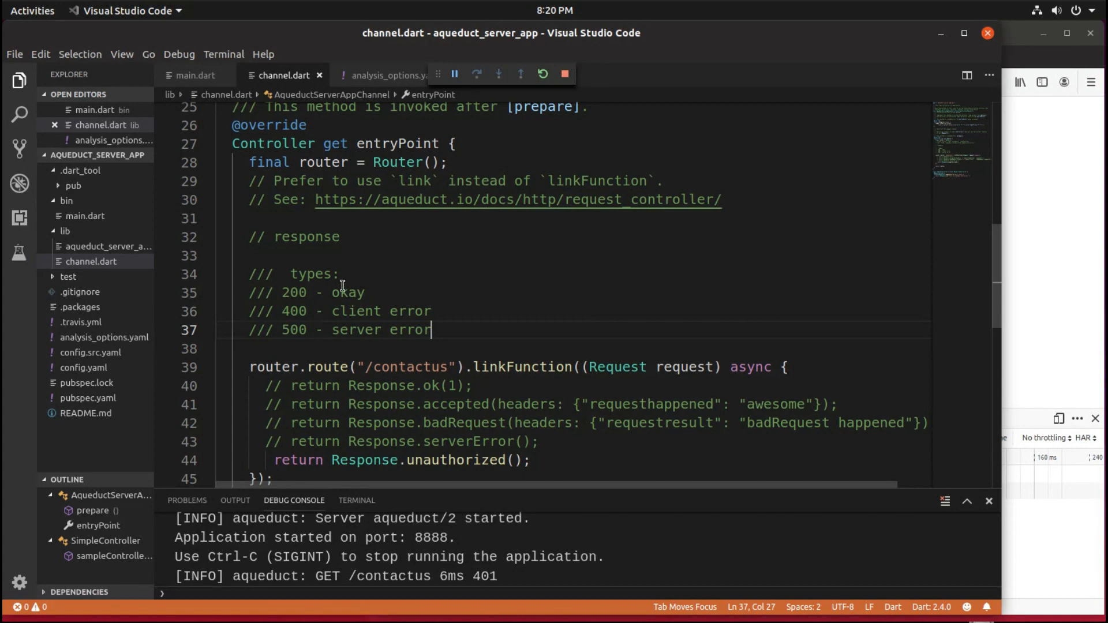
mouse_move(459, 398)
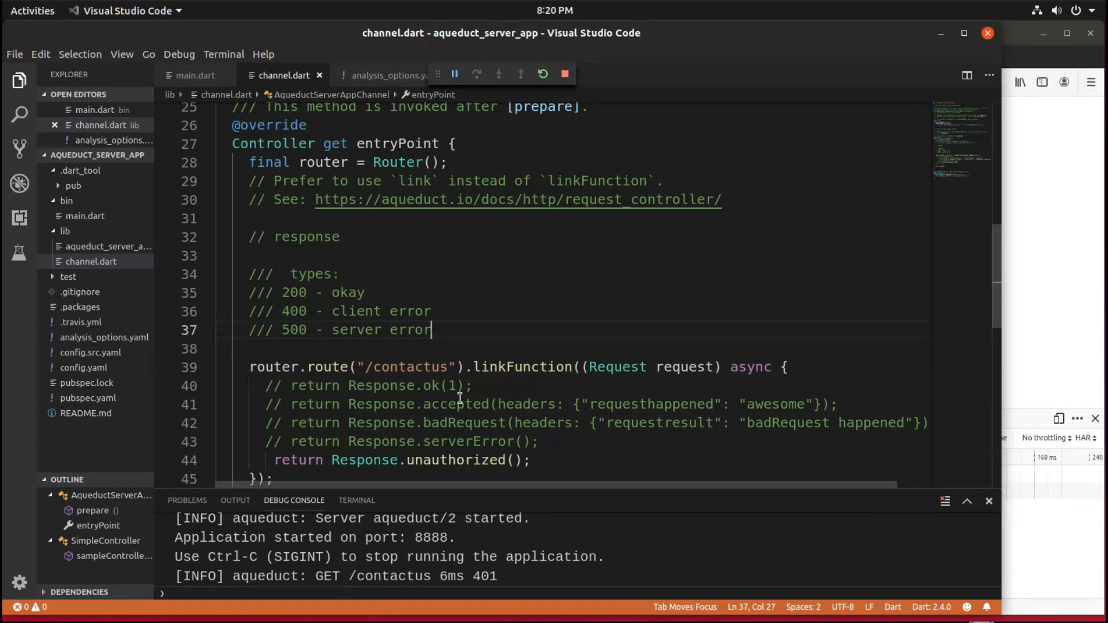
mouse_move(457, 387)
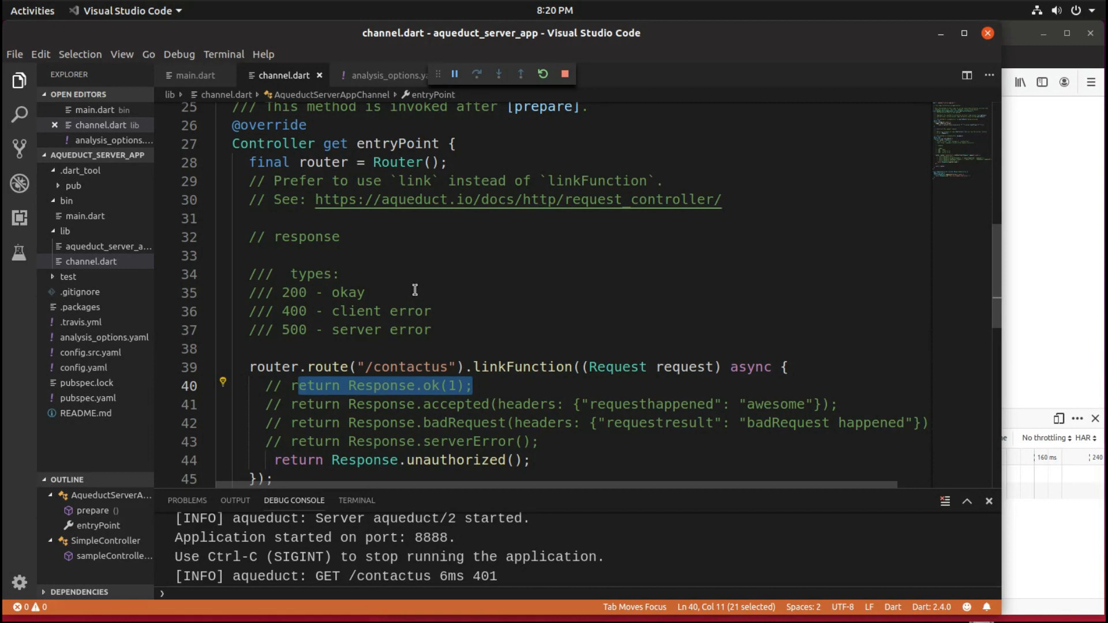
mouse_move(846, 314)
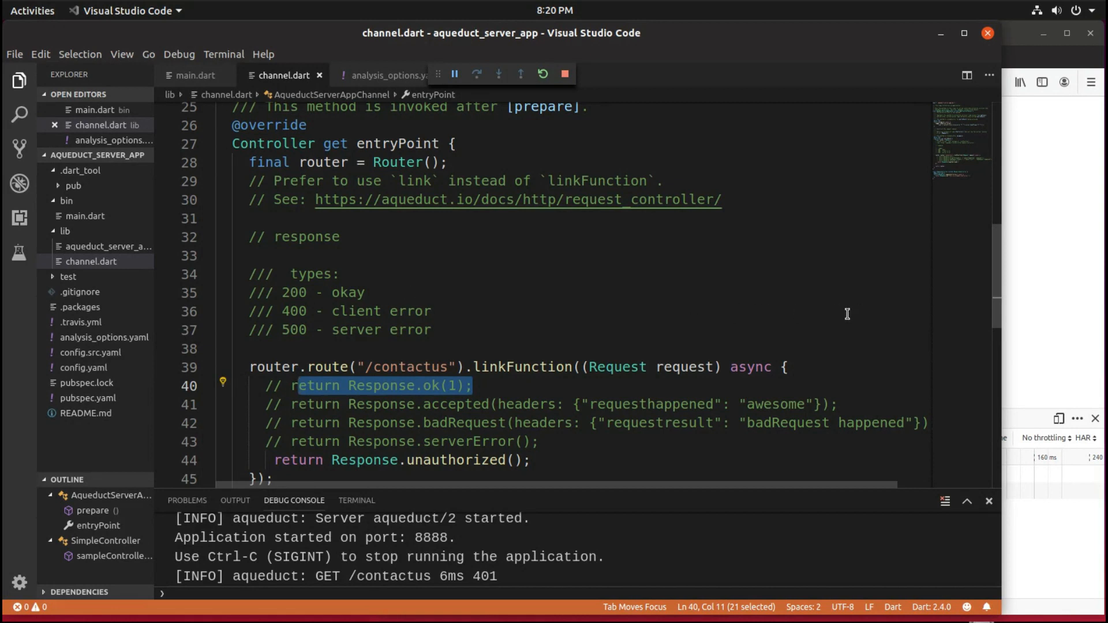
mouse_move(715, 299)
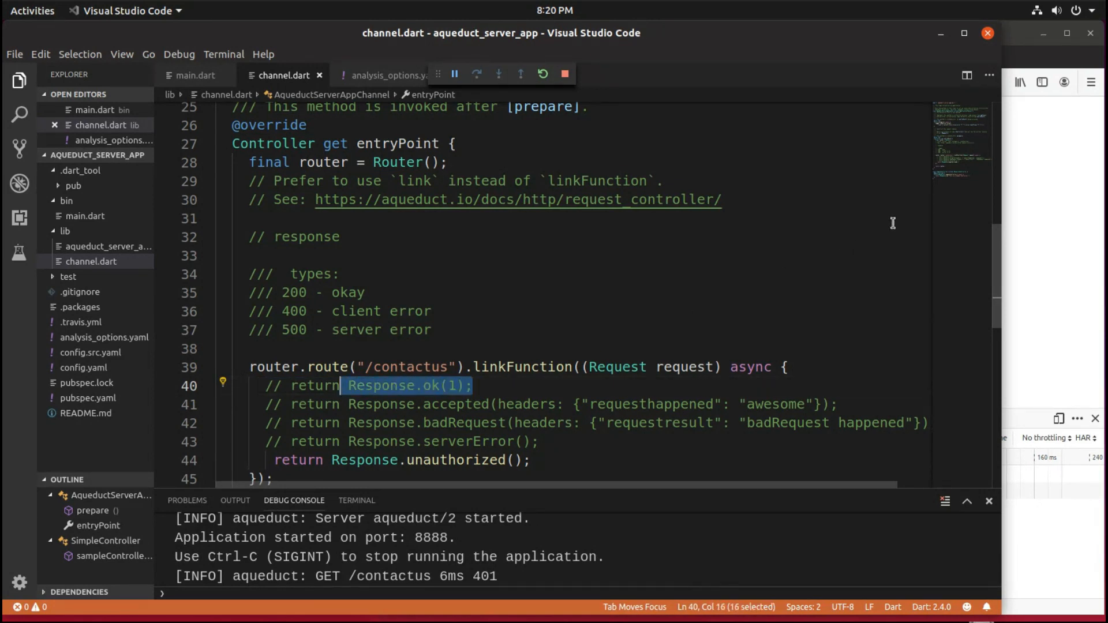
mouse_move(516, 390)
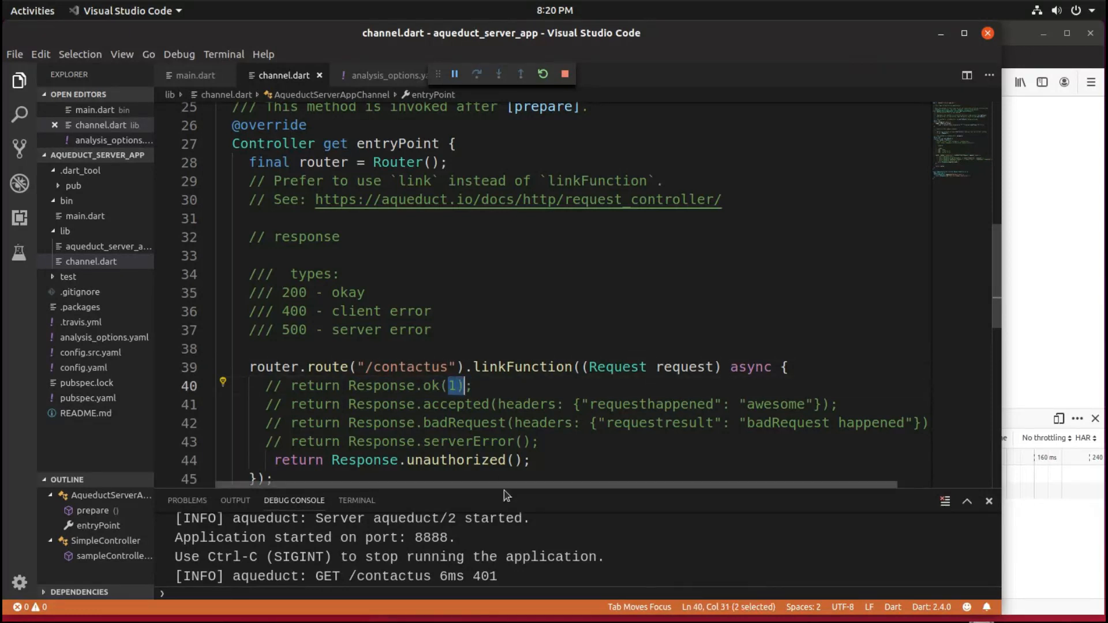
- Delete the 1 from the commented Response.ok(1) on line 40, leaving Response.ok()
click(463, 385)
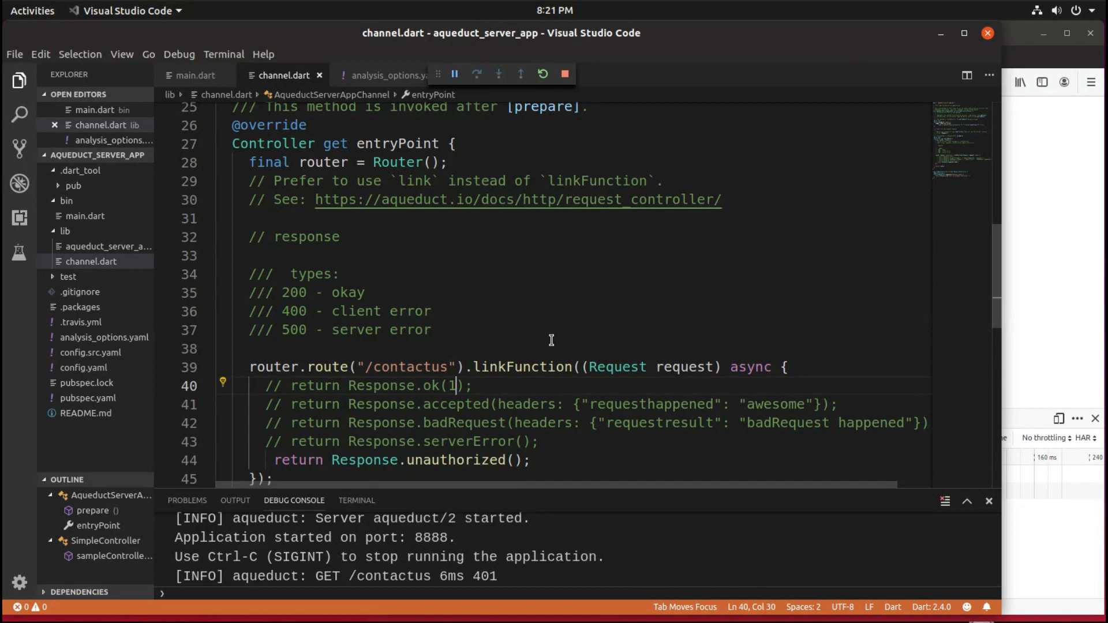
key(BackSpace)
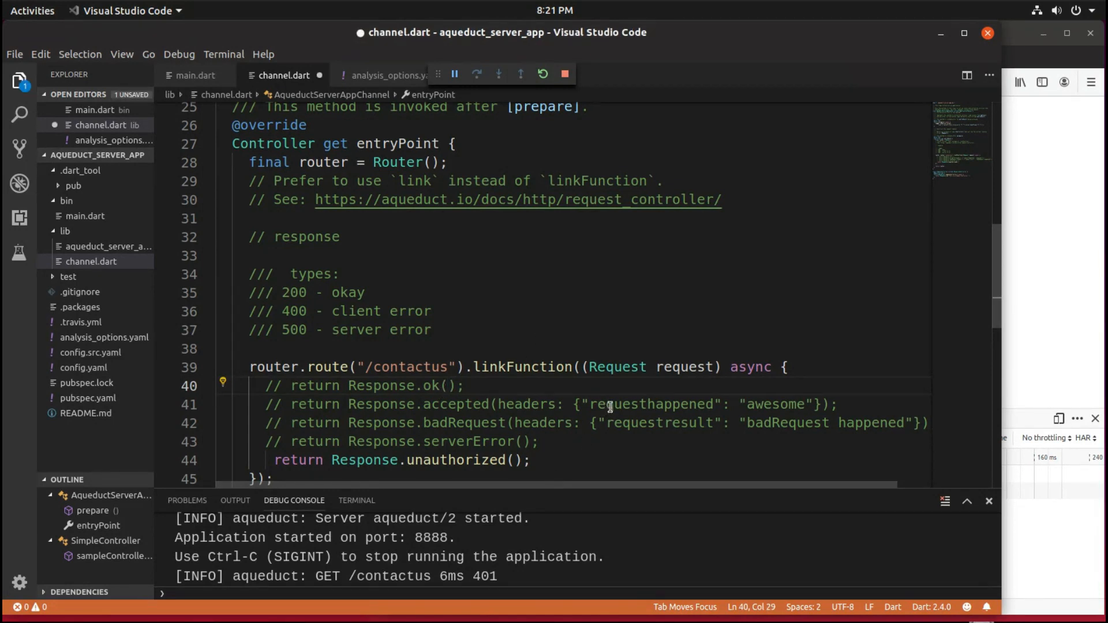
mouse_move(328, 367)
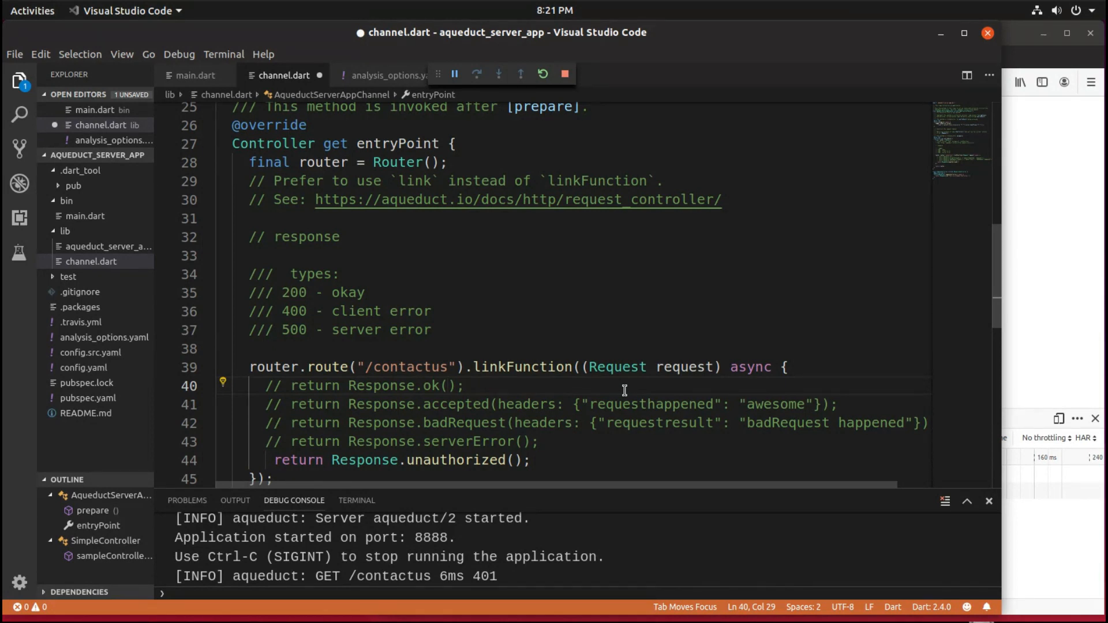
mouse_move(304, 292)
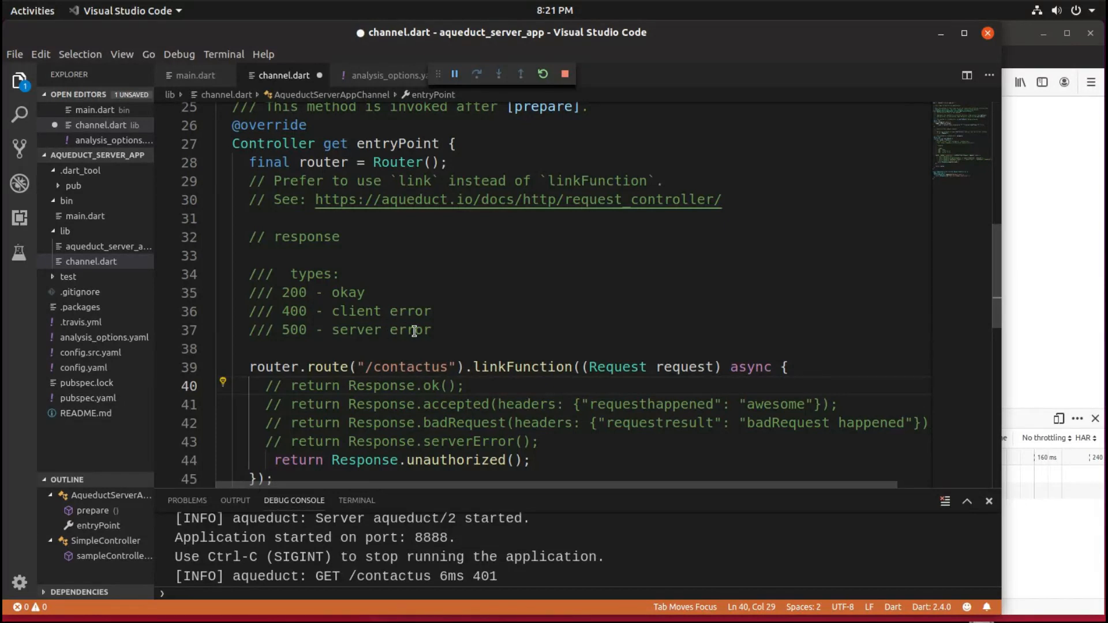
mouse_move(450, 332)
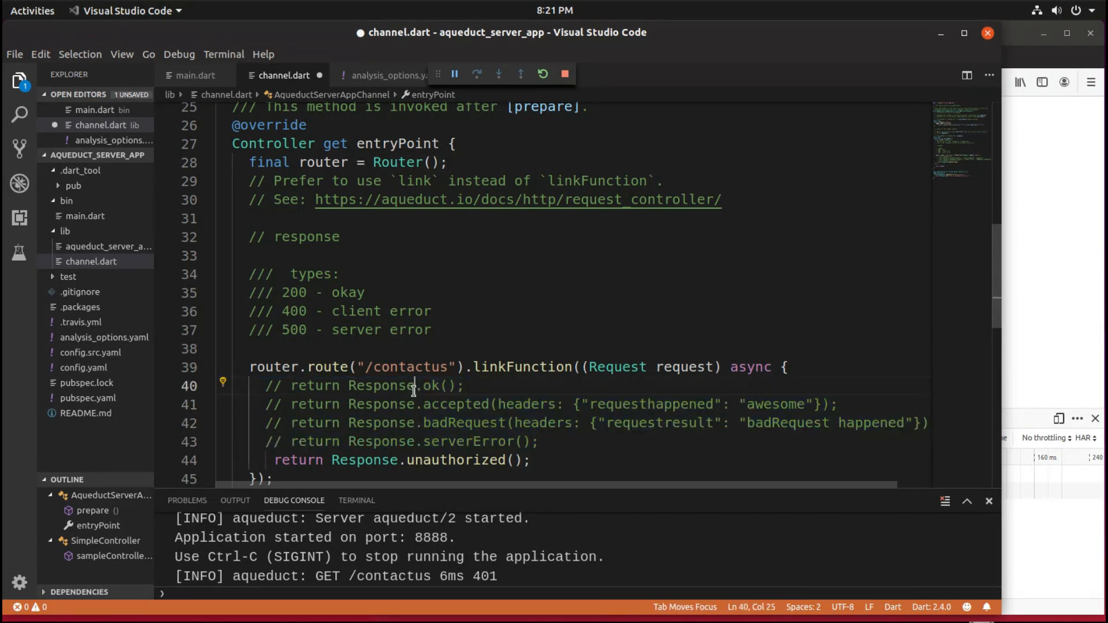
double_click(428, 385)
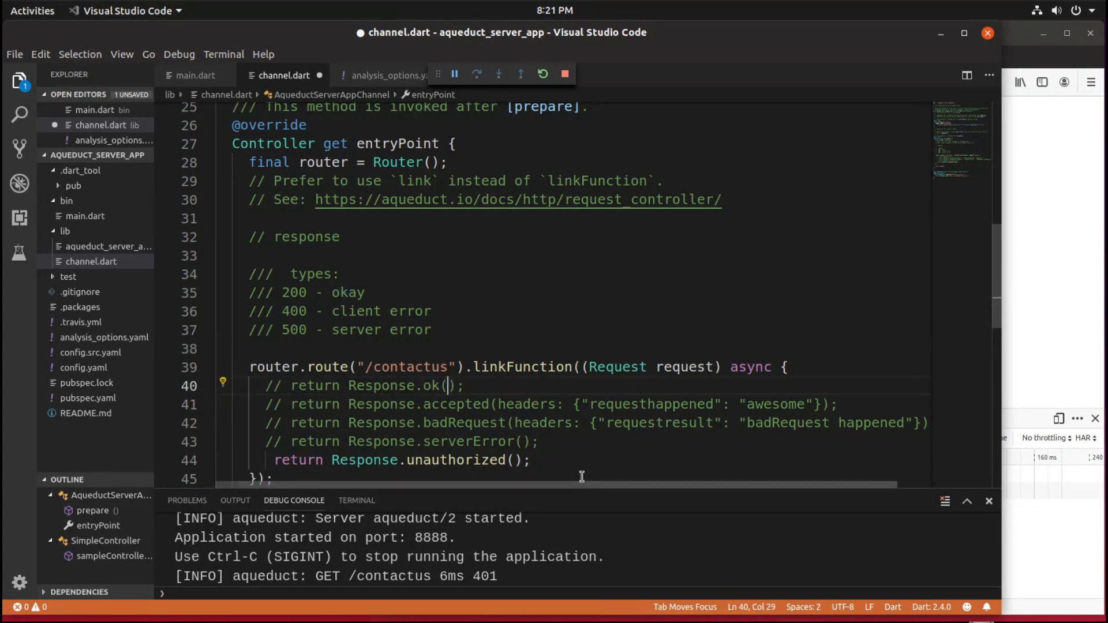
mouse_move(802, 256)
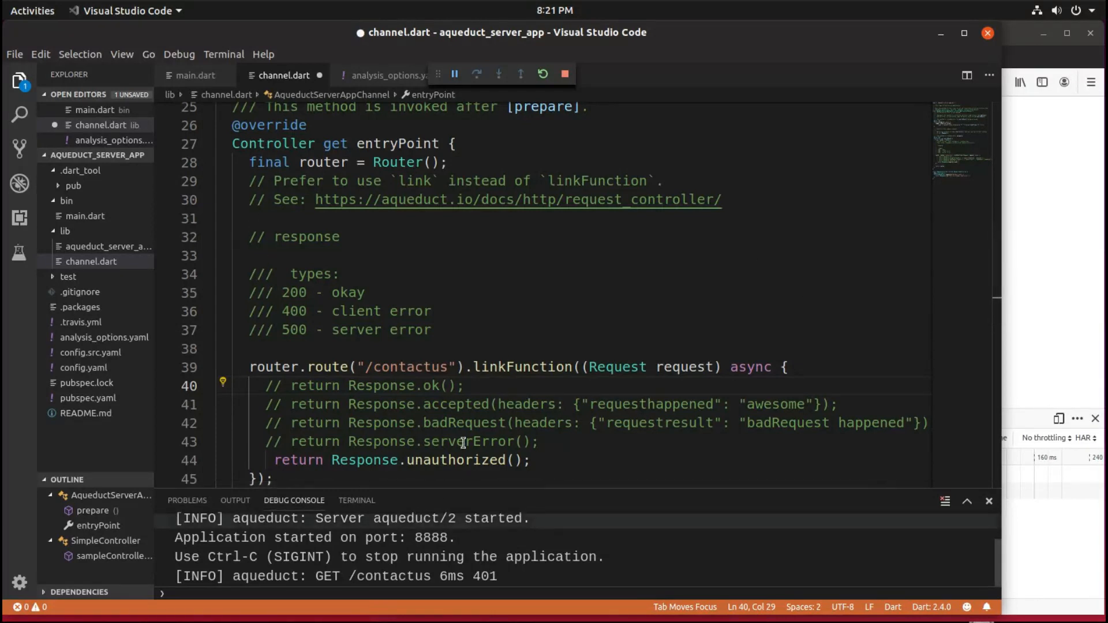
mouse_move(523, 367)
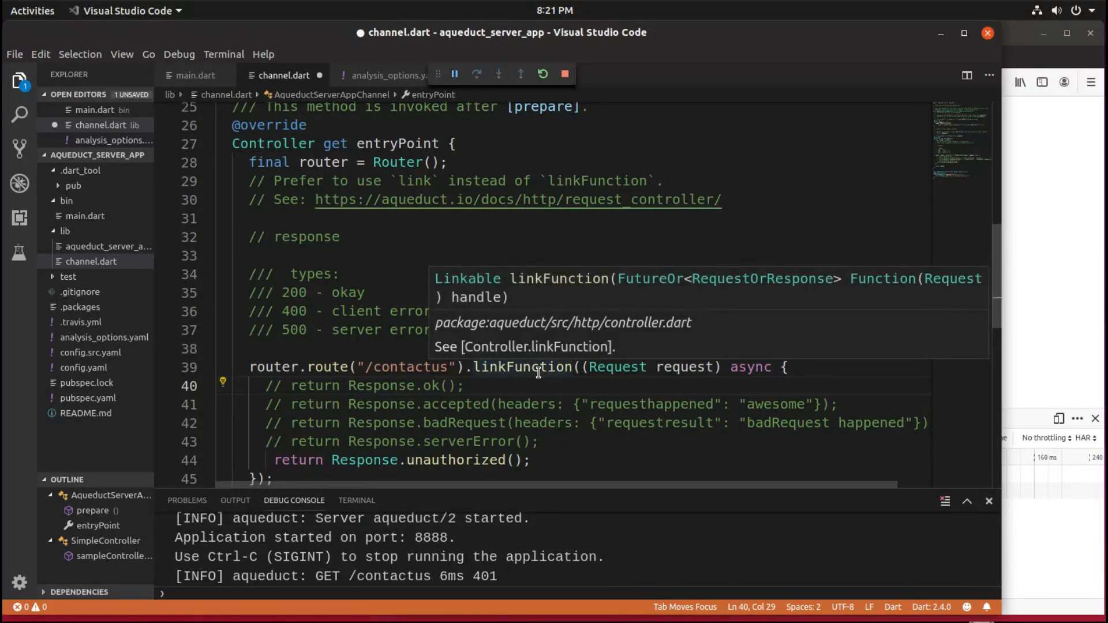
mouse_move(793, 199)
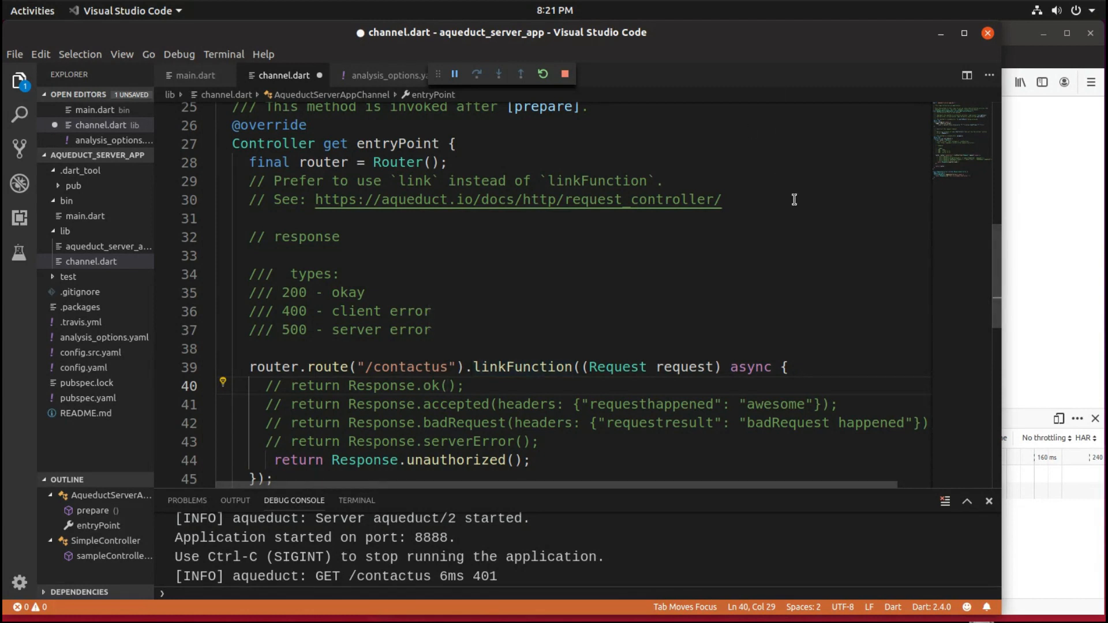